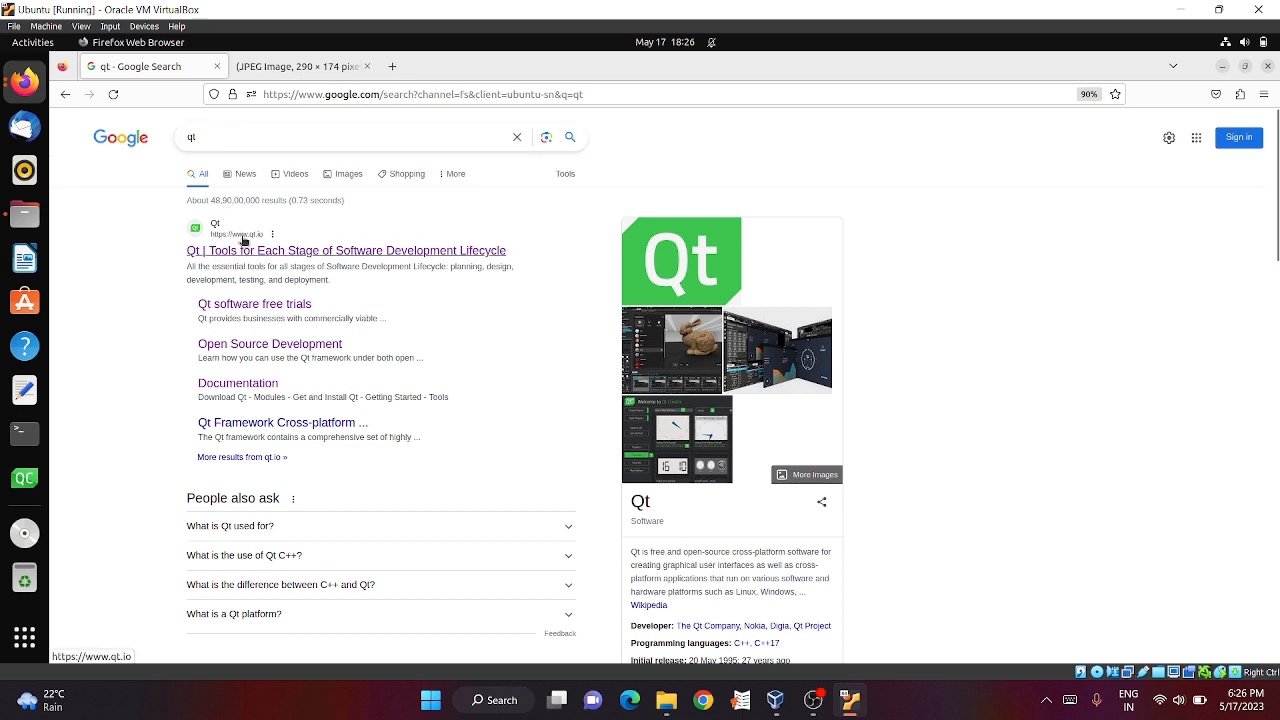
mouse_move(250, 247)
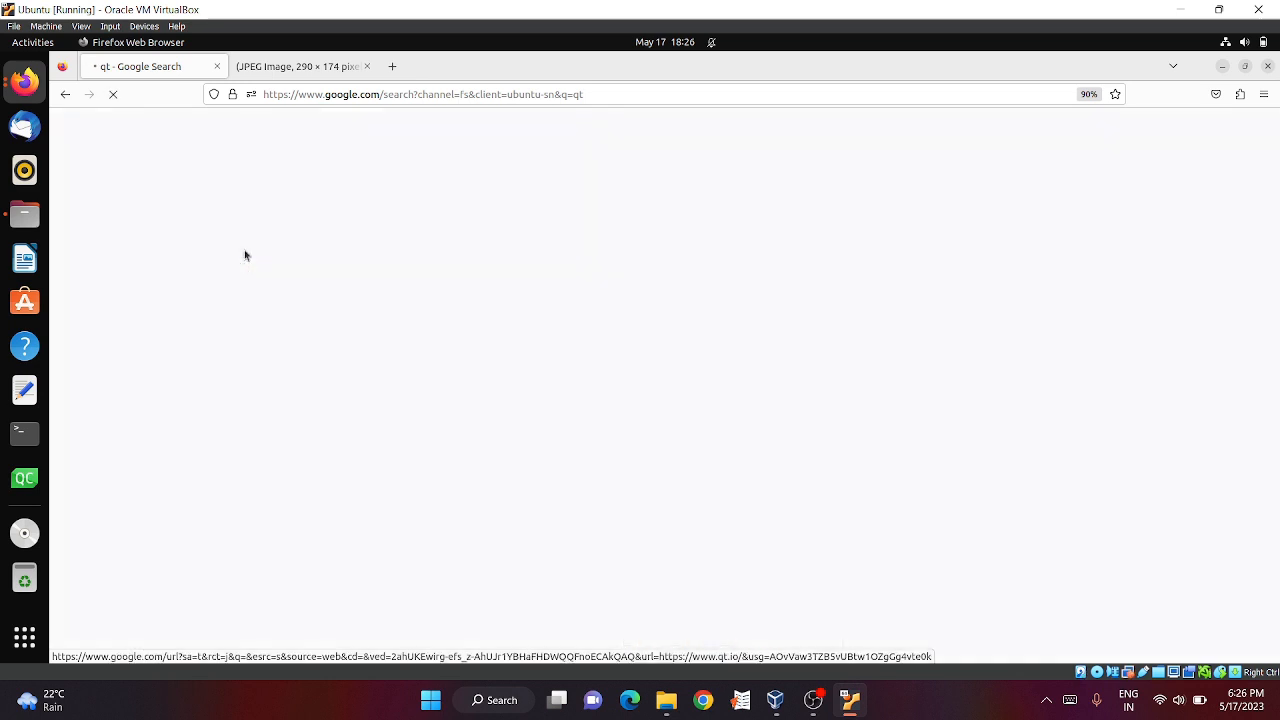
- Open qt.io from the Google results and go to its Download. Try. page
left_click(245, 255)
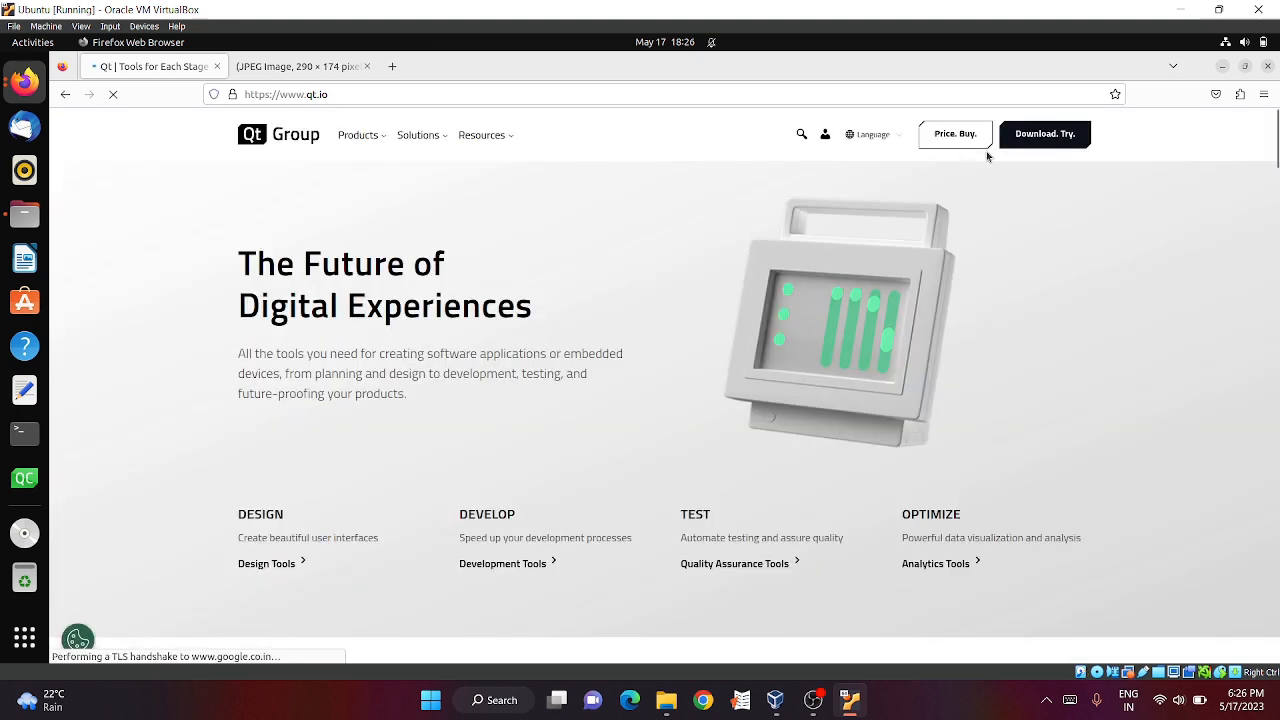
mouse_move(1044, 134)
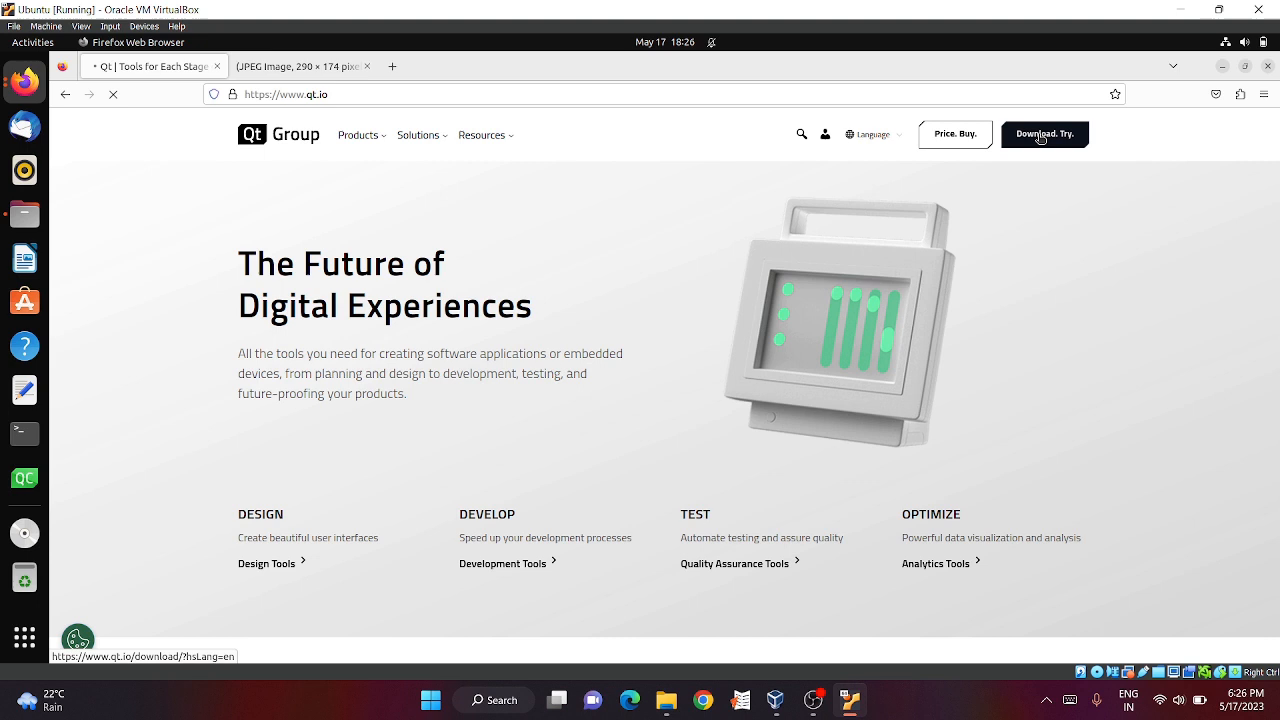
left_click(1044, 134)
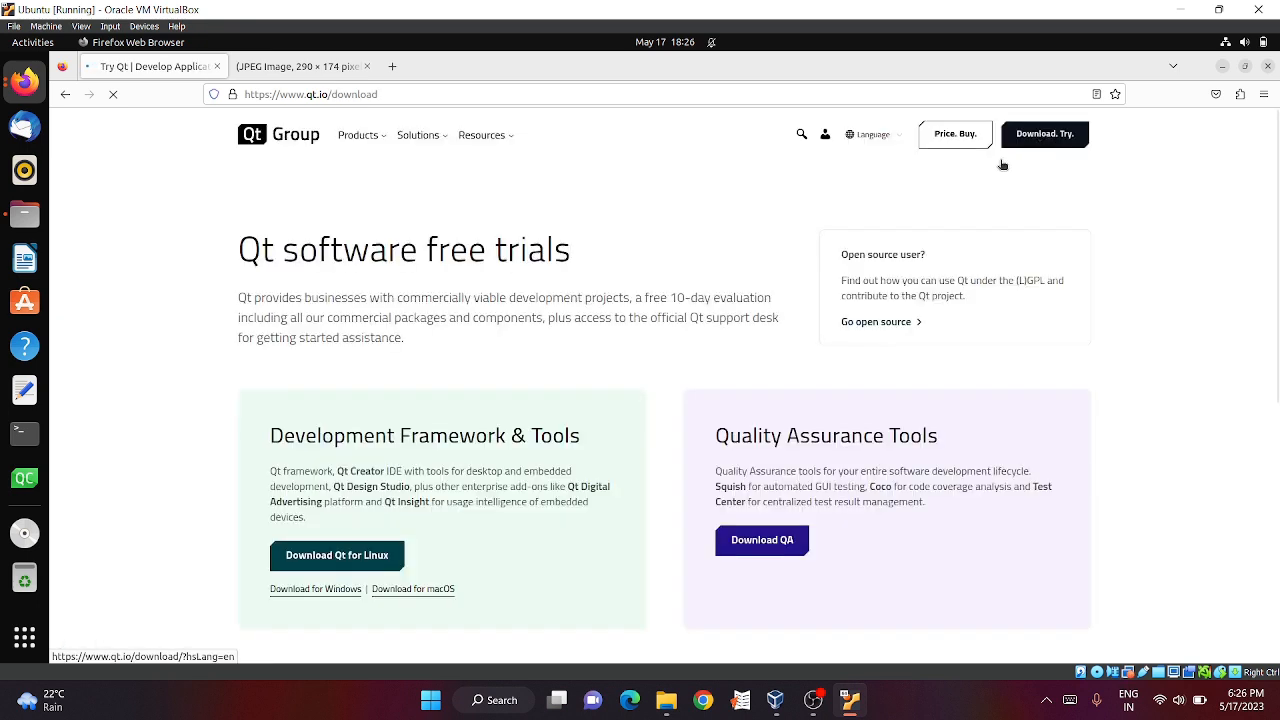
- Go to the open source section and reach the Qt Online Installer download page
left_click(337, 555)
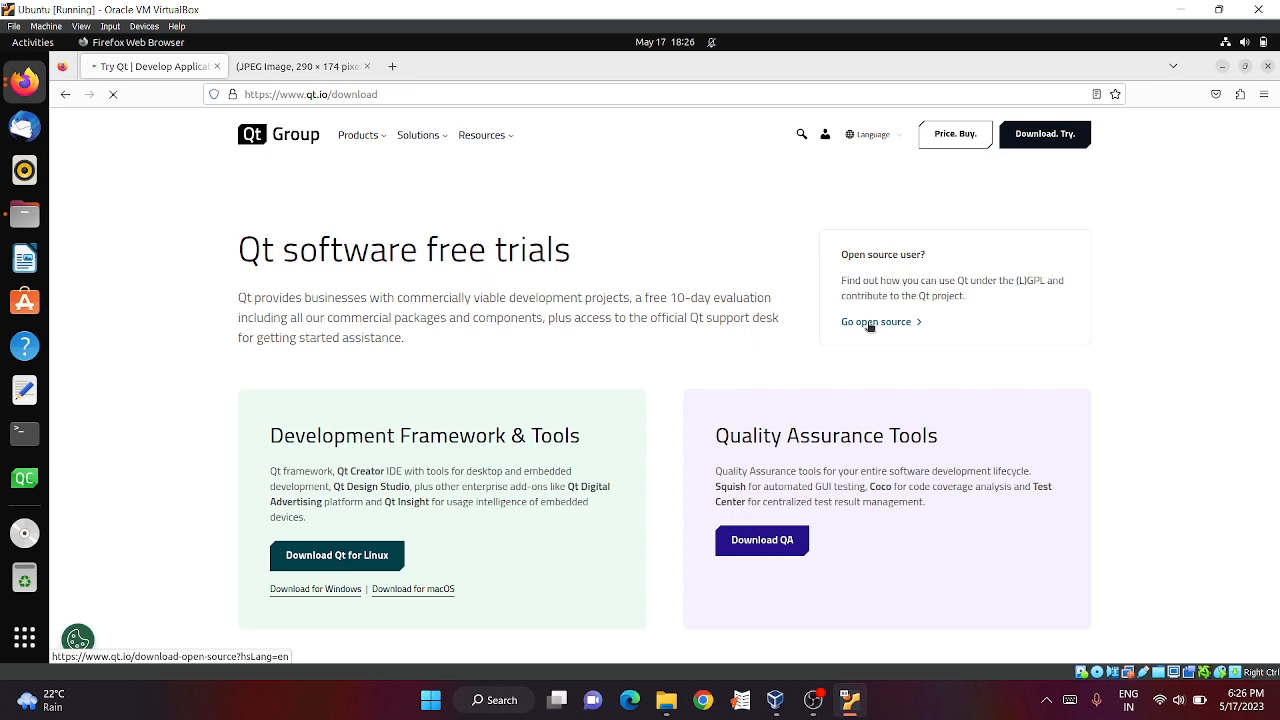
left_click(876, 321)
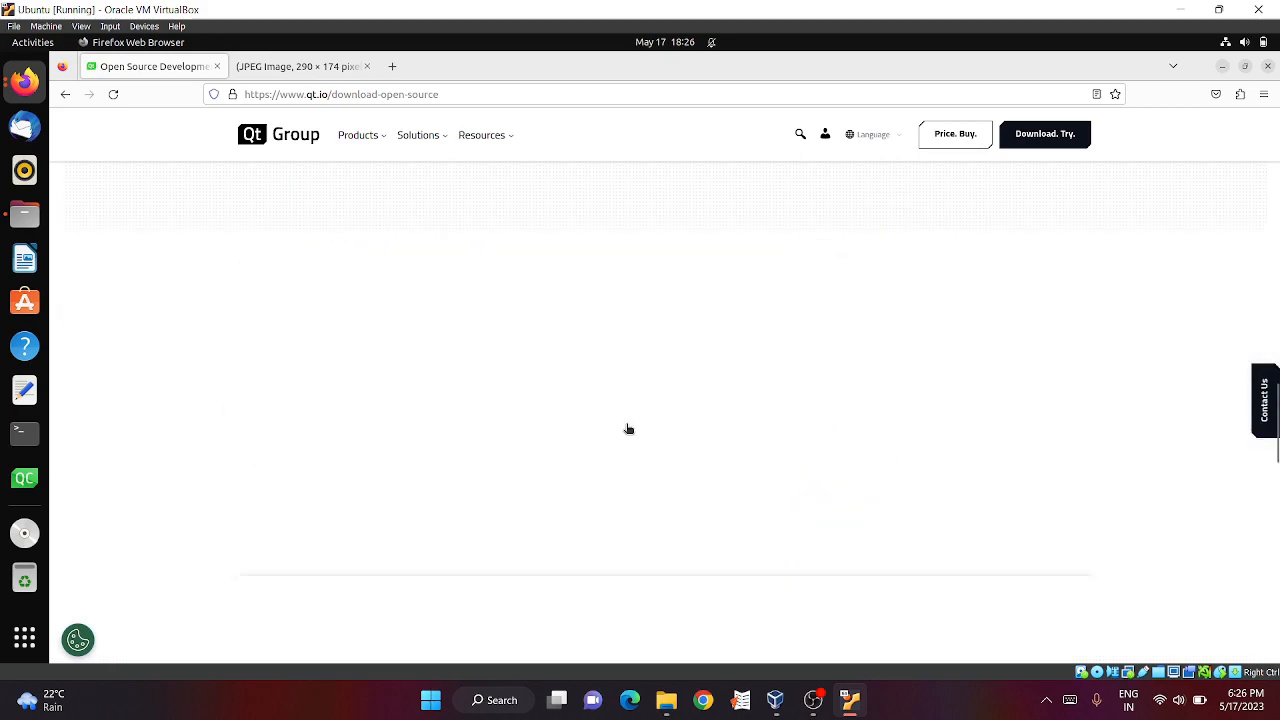
scroll("down", 3)
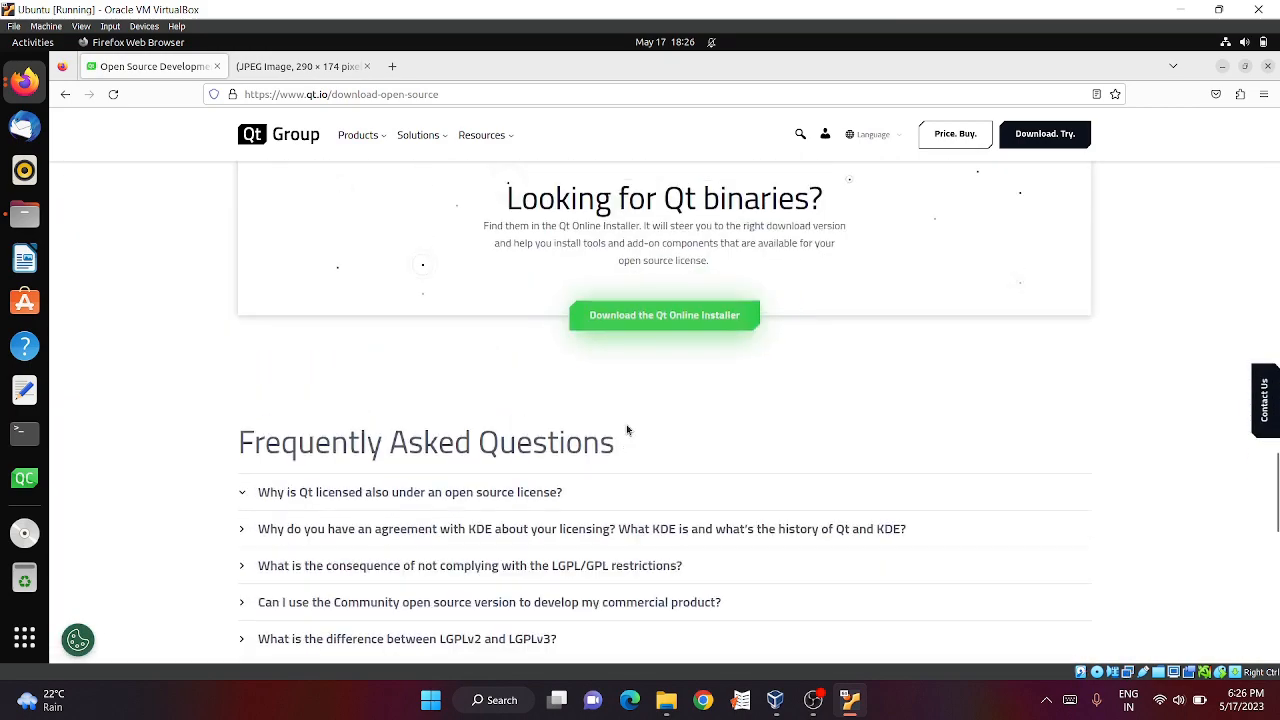
mouse_move(690, 315)
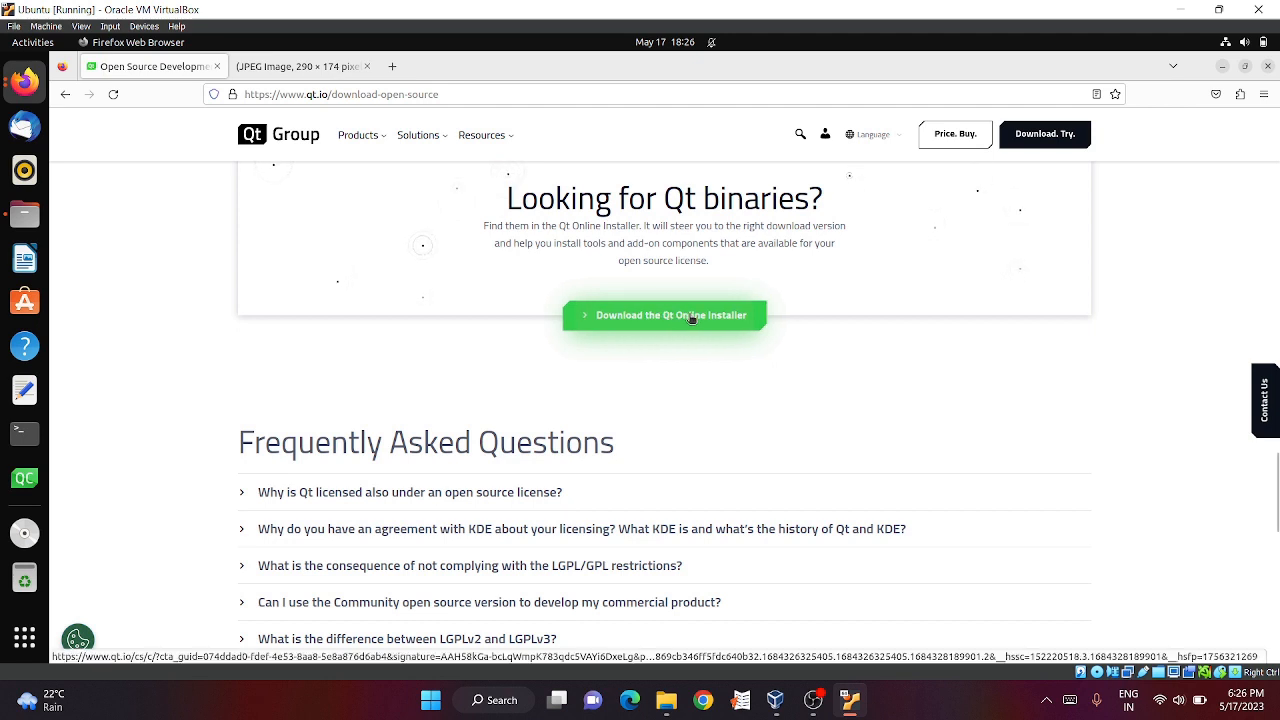
left_click(663, 315)
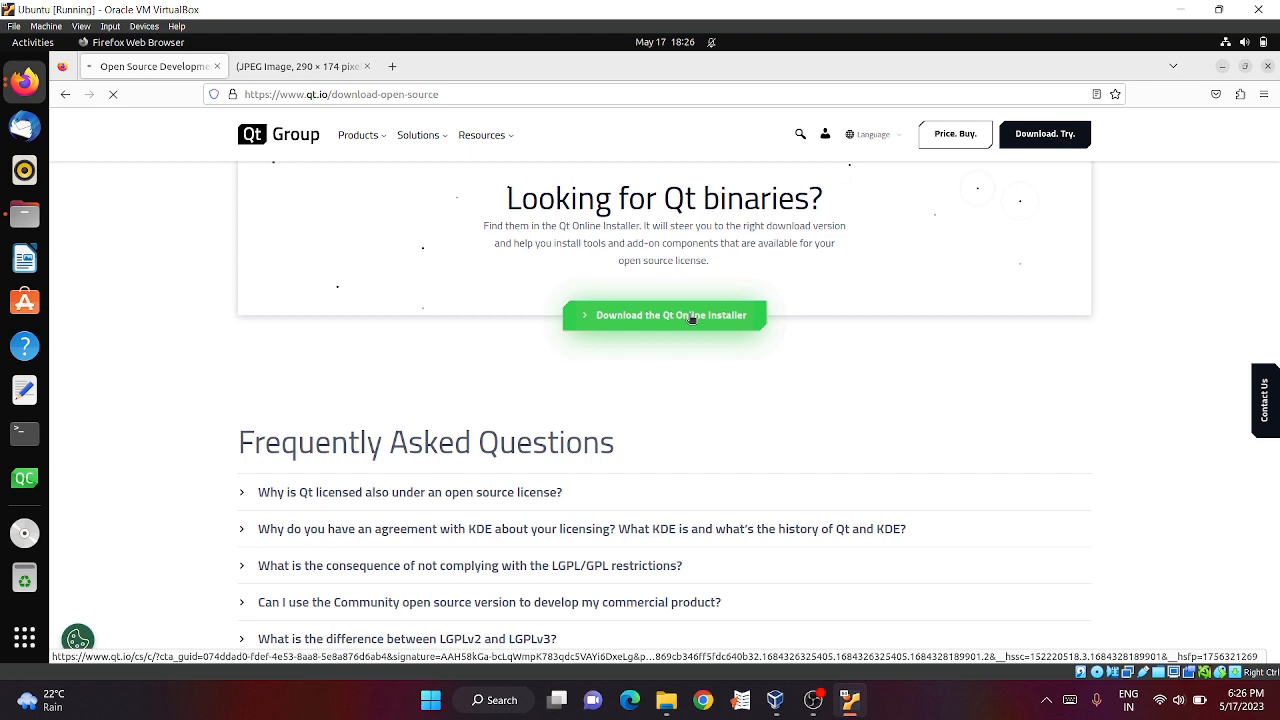
left_click(664, 315)
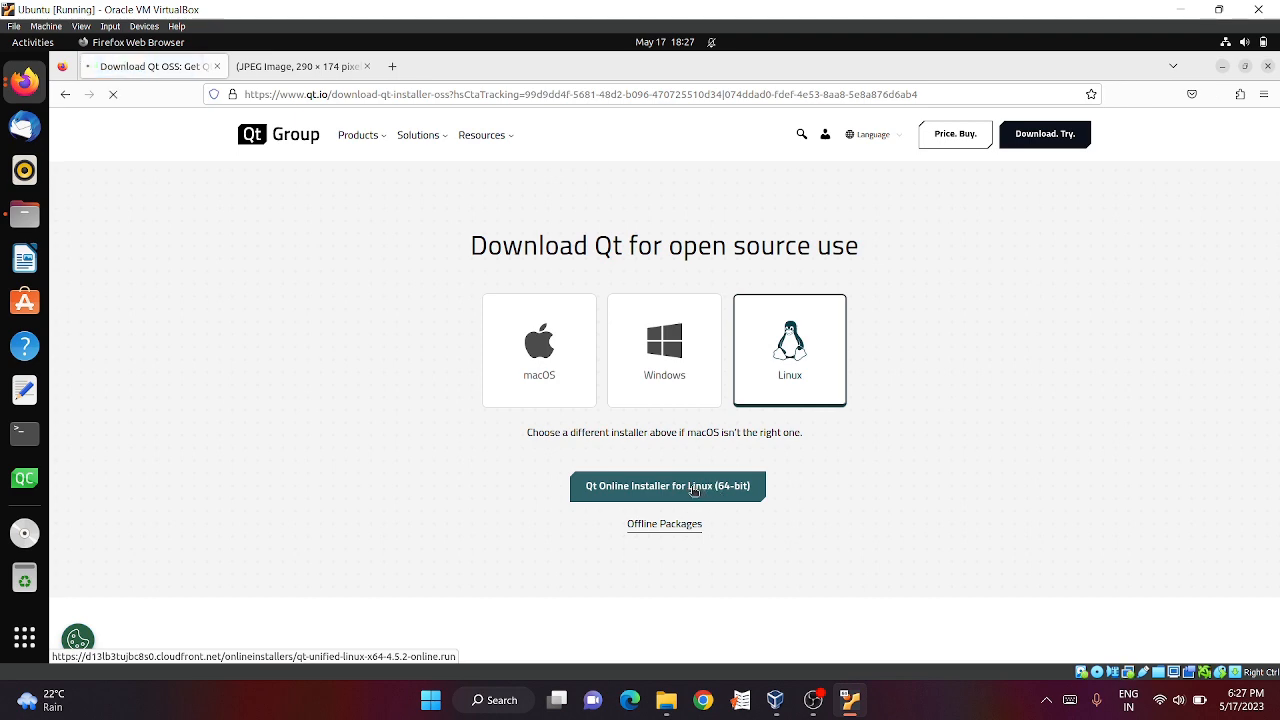
- Download the Linux 64-bit online installer and show it in the Downloads folder
left_click(667, 486)
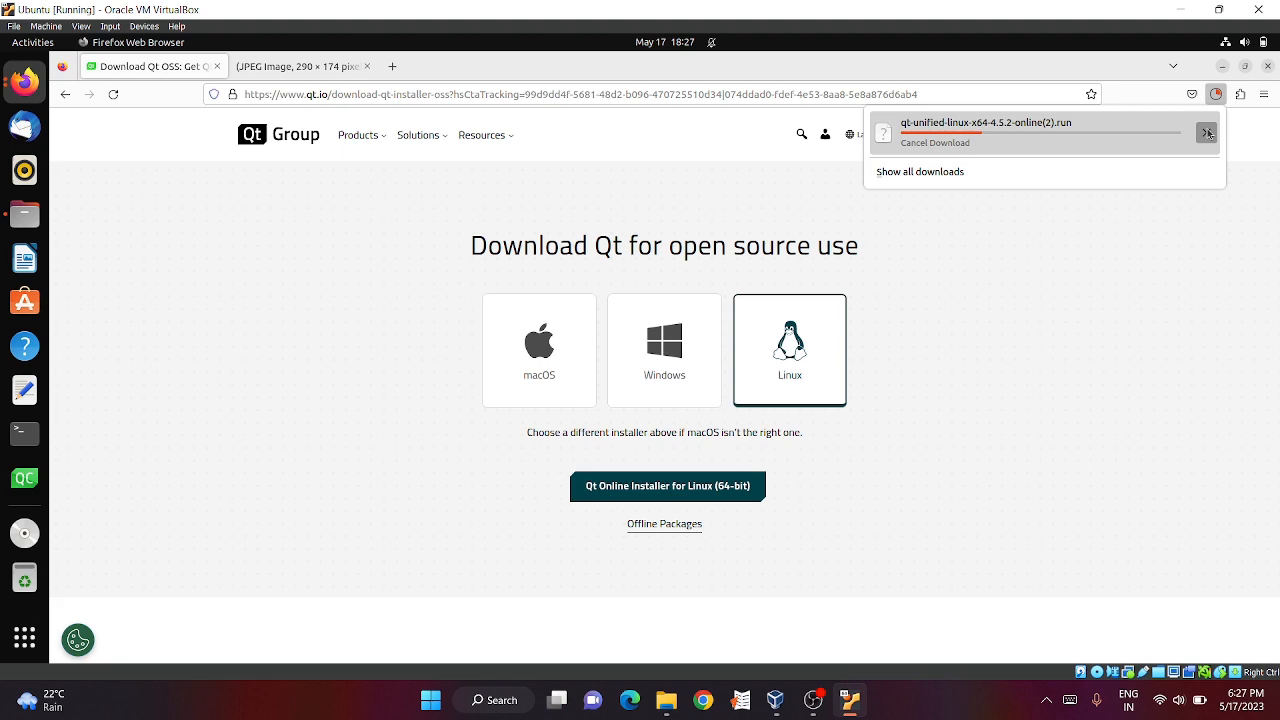
left_click(1207, 132)
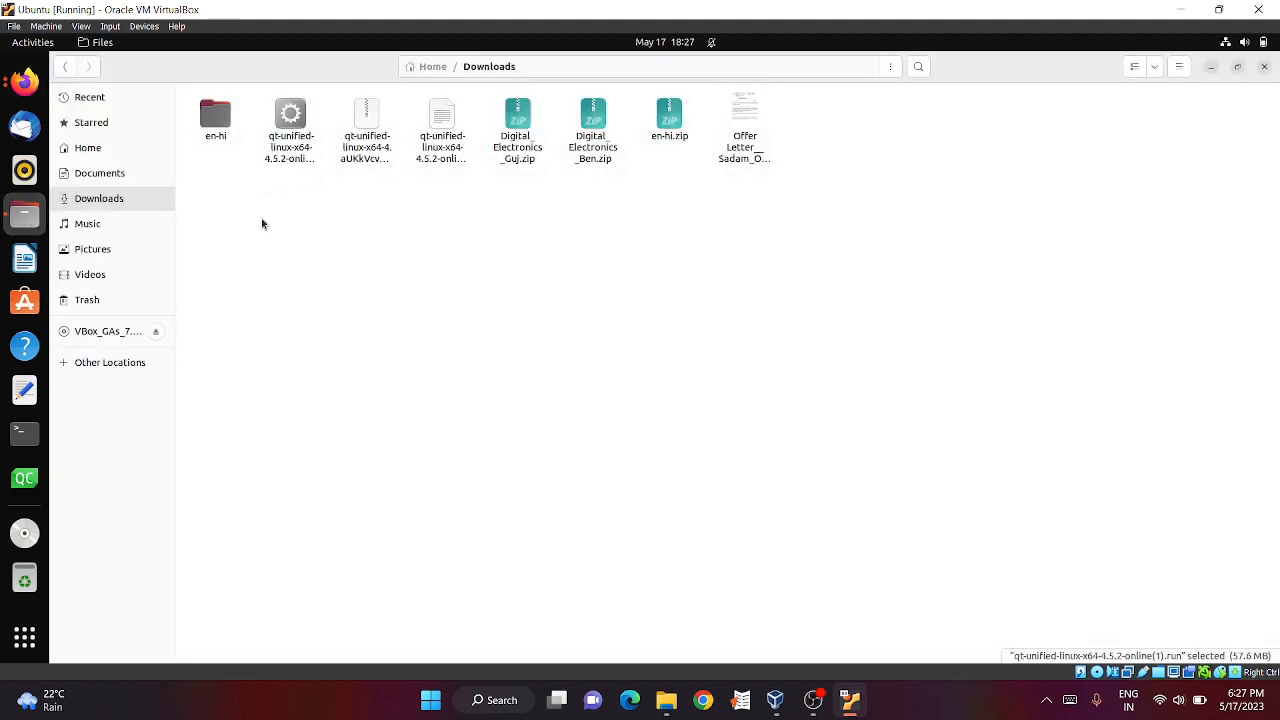
- Enable 'Allow executing file as program' on the qt-unified installer, then close Properties
right_click(290, 115)
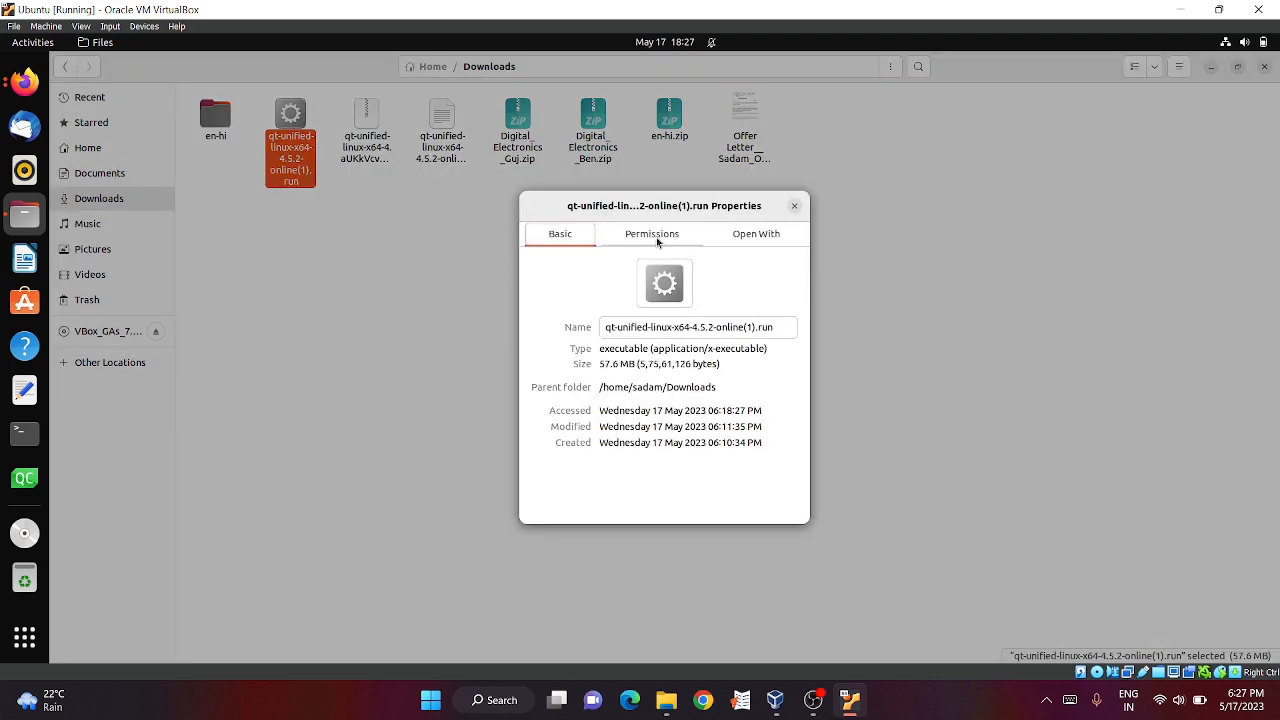
left_click(652, 233)
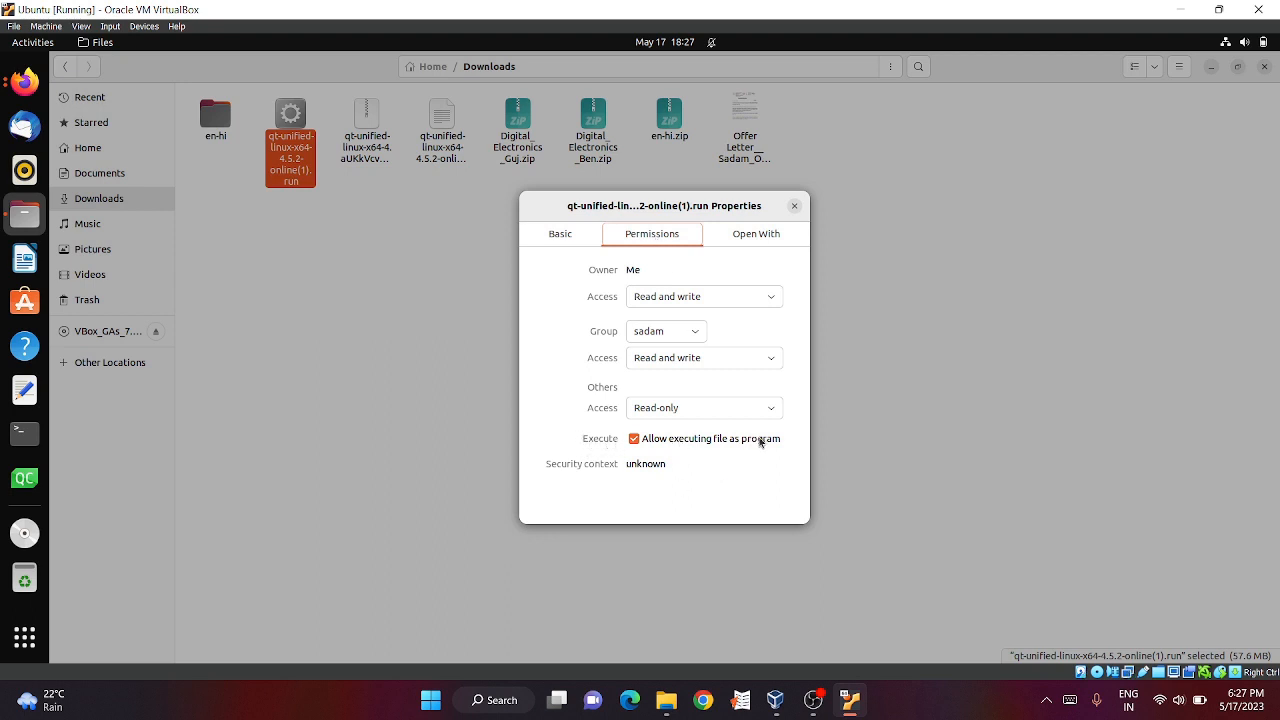
left_click(634, 438)
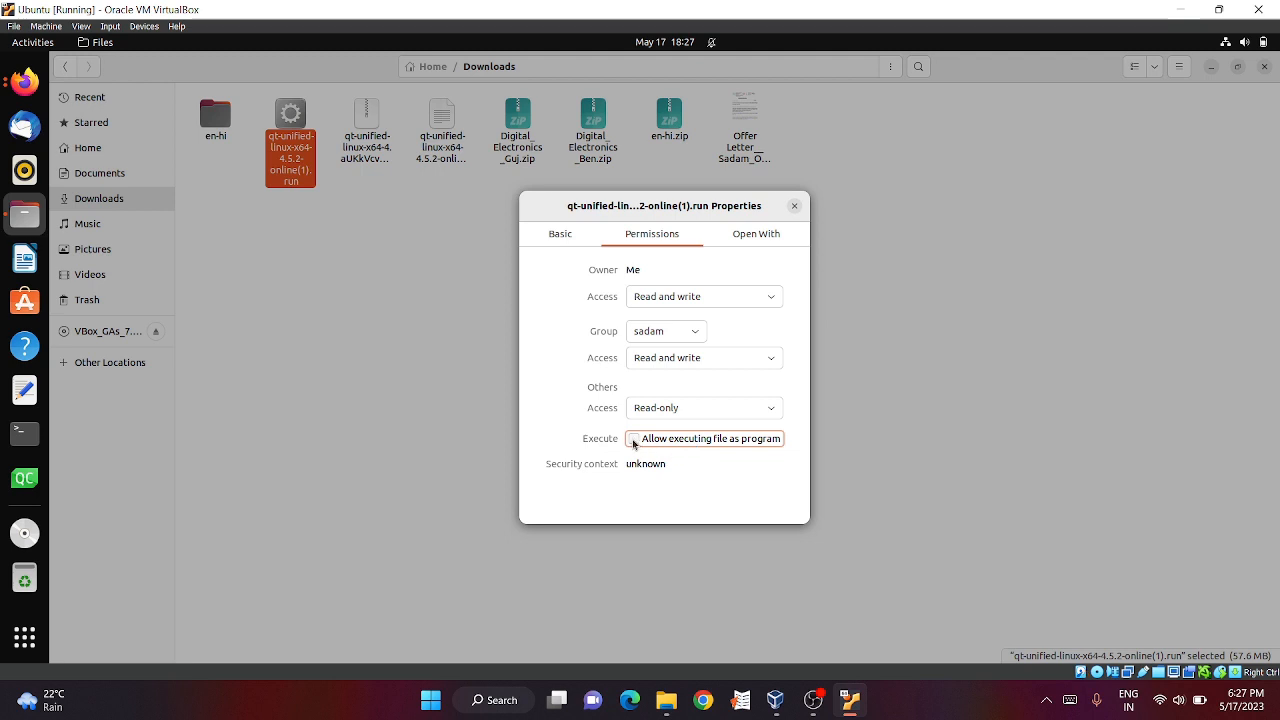
left_click(633, 438)
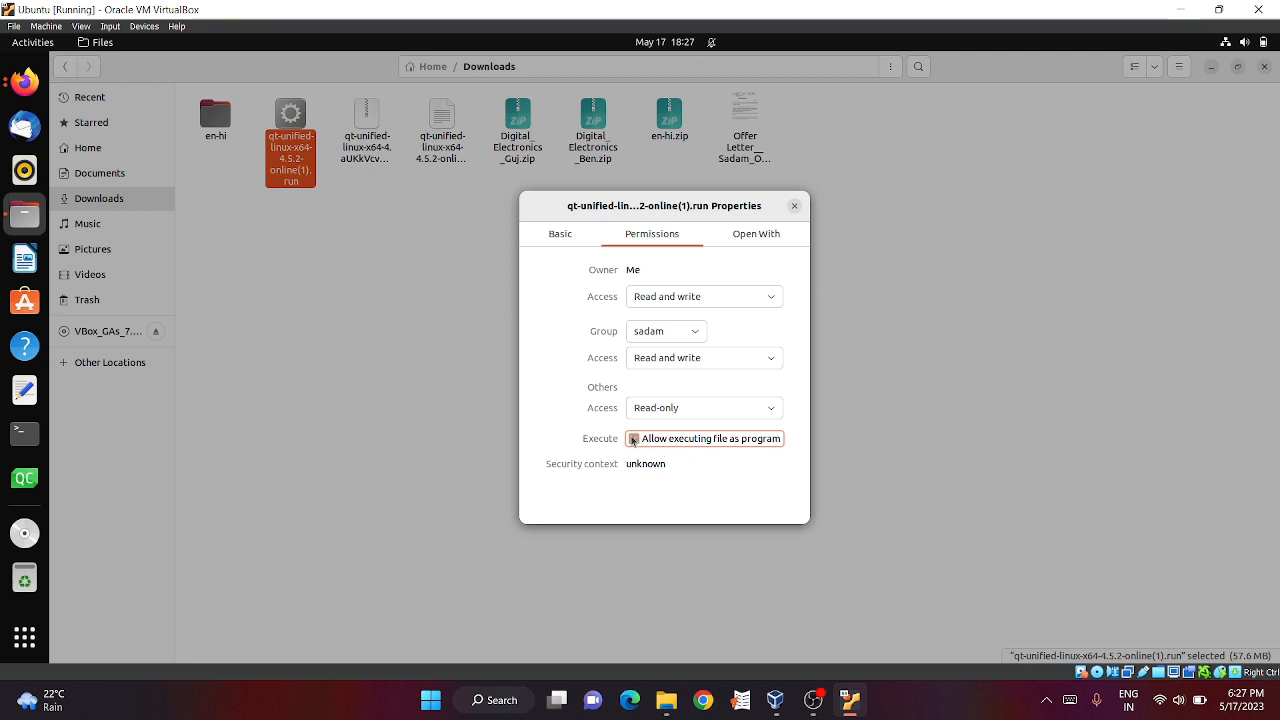
left_click(633, 438)
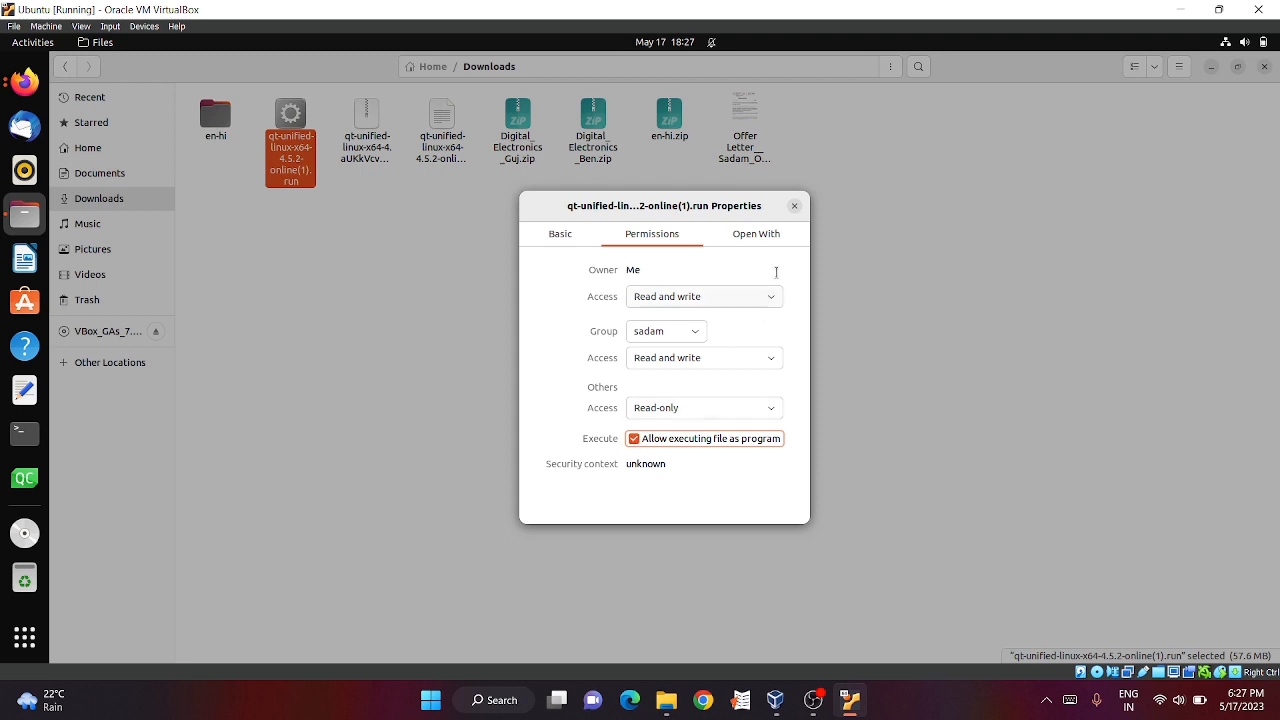
left_click(794, 206)
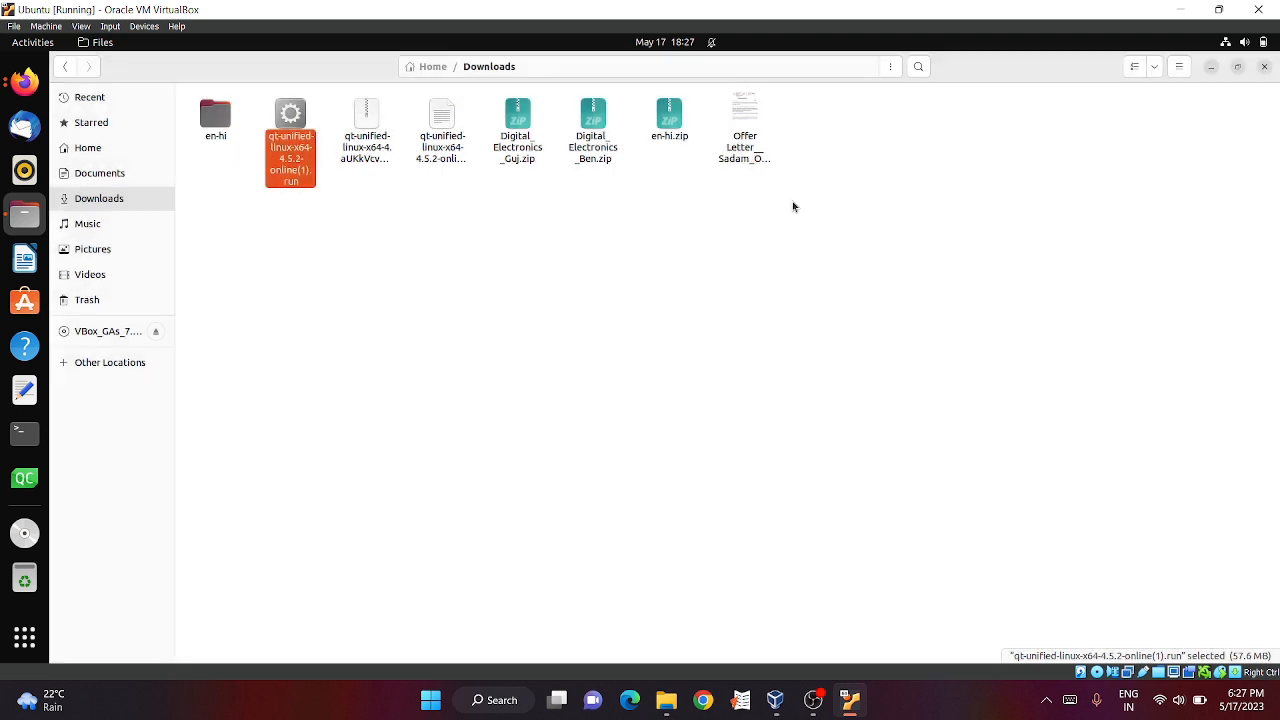
- Run the installer and sign in with the Qt account email and password
right_click(290, 155)
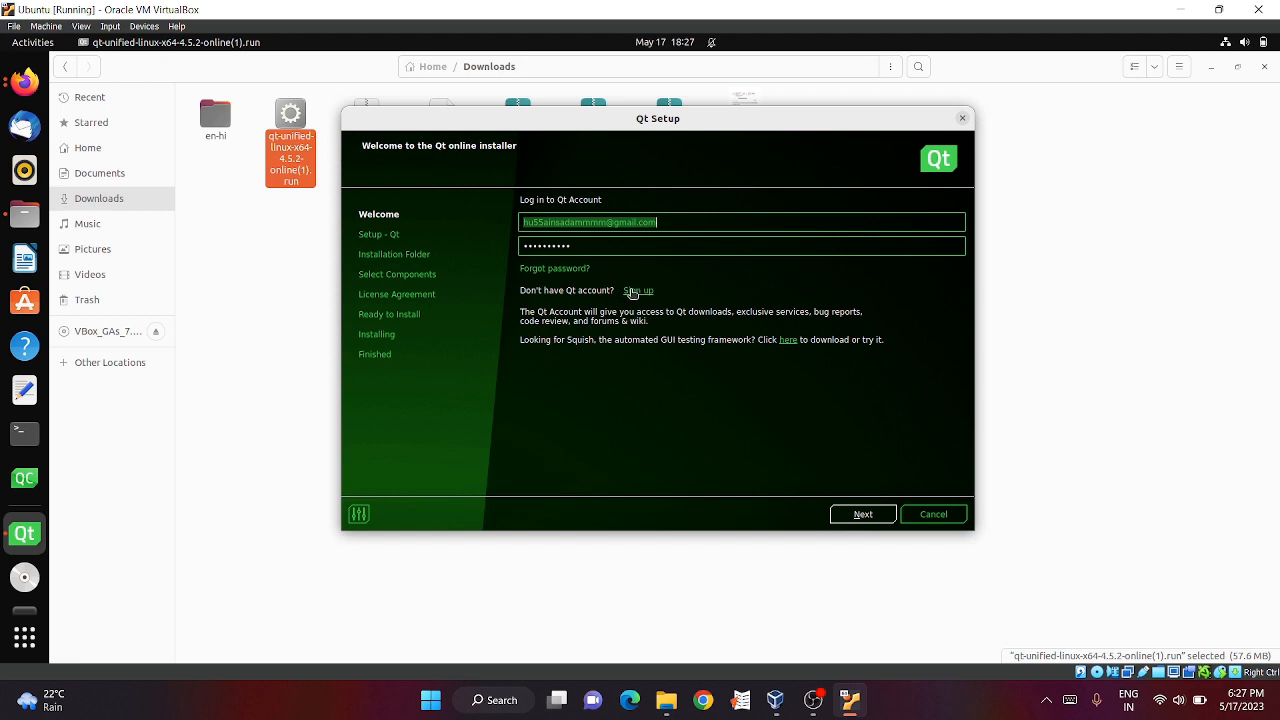
mouse_move(660, 288)
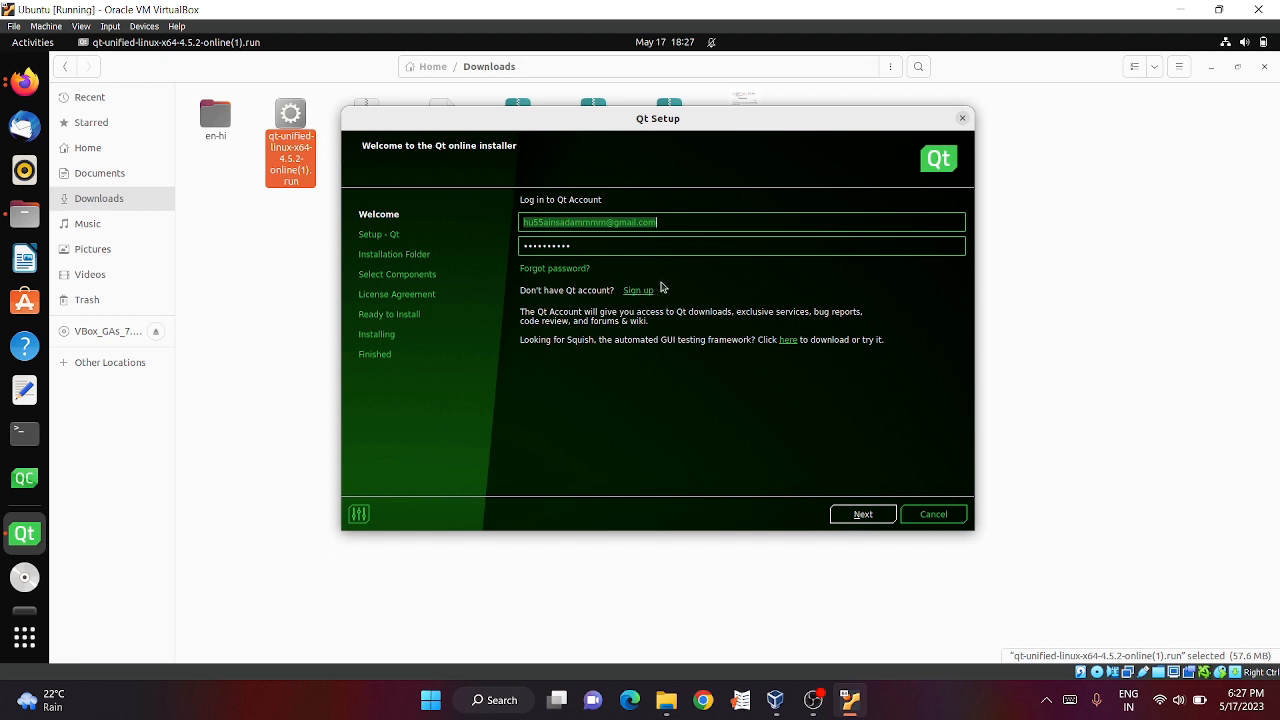
mouse_move(507, 247)
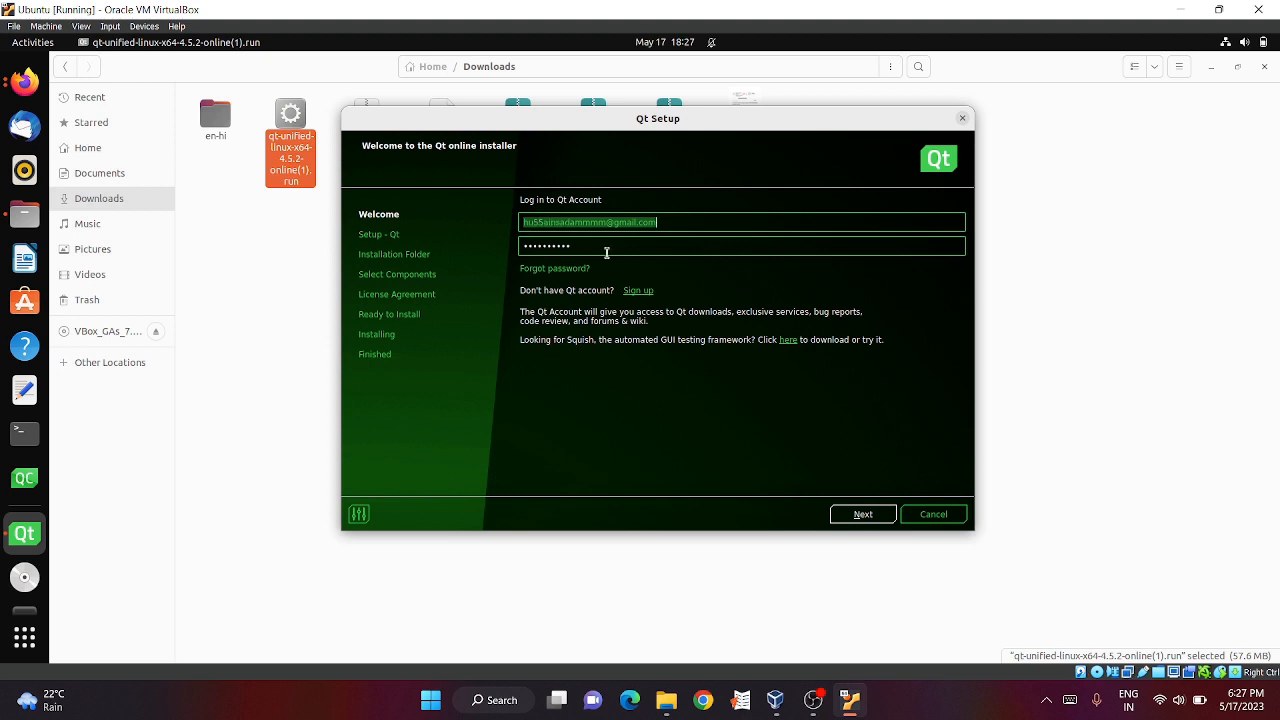
left_click(862, 514)
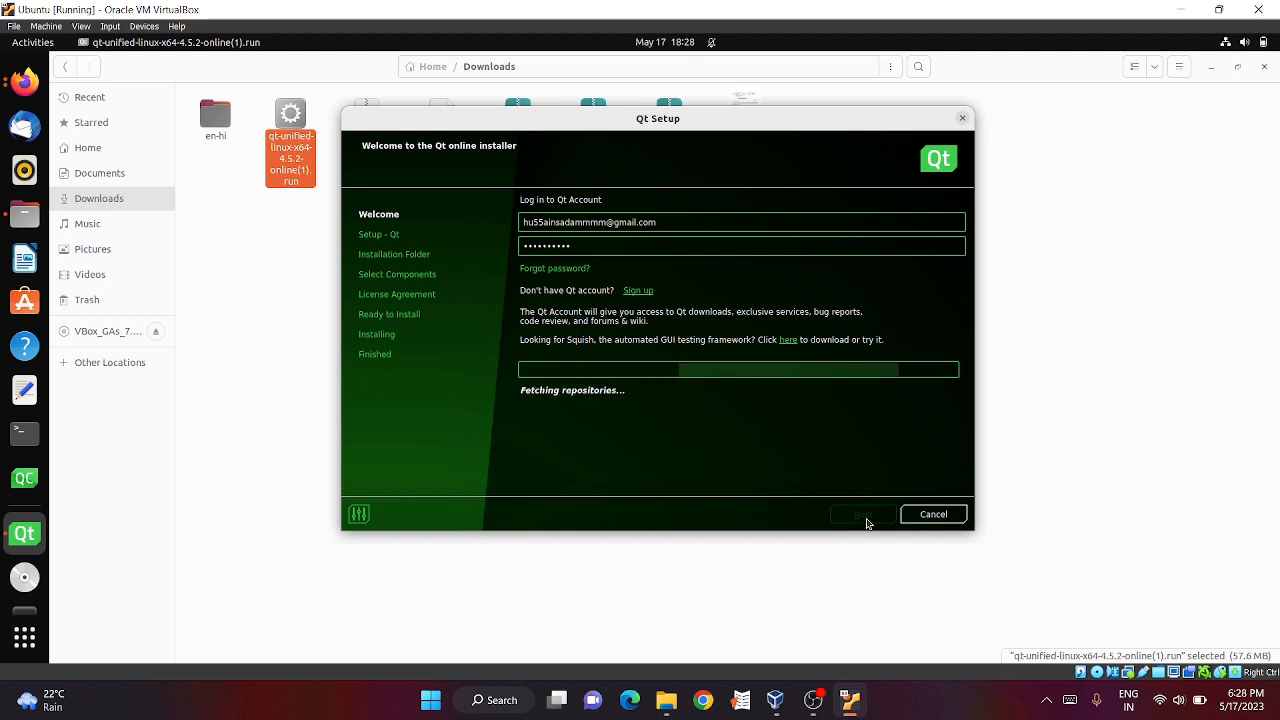
left_click(862, 514)
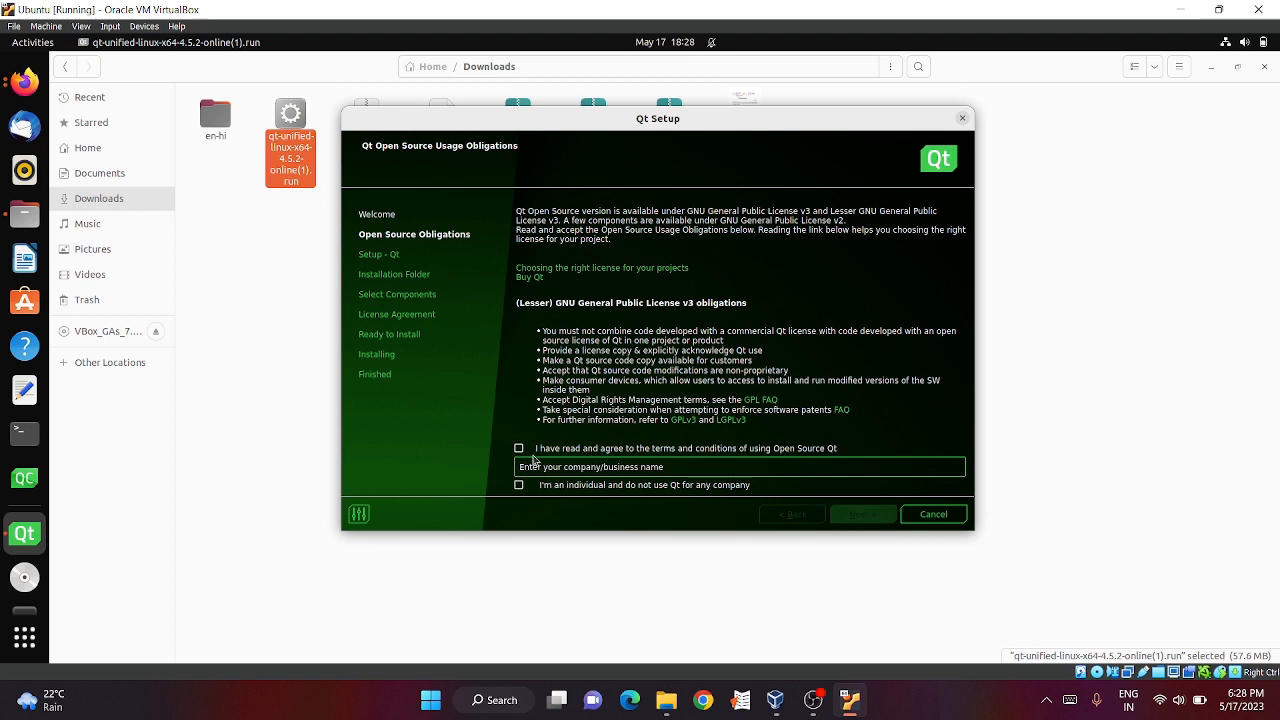
- Accept the open source obligations as an individual and continue past the setup welcome
left_click(519, 448)
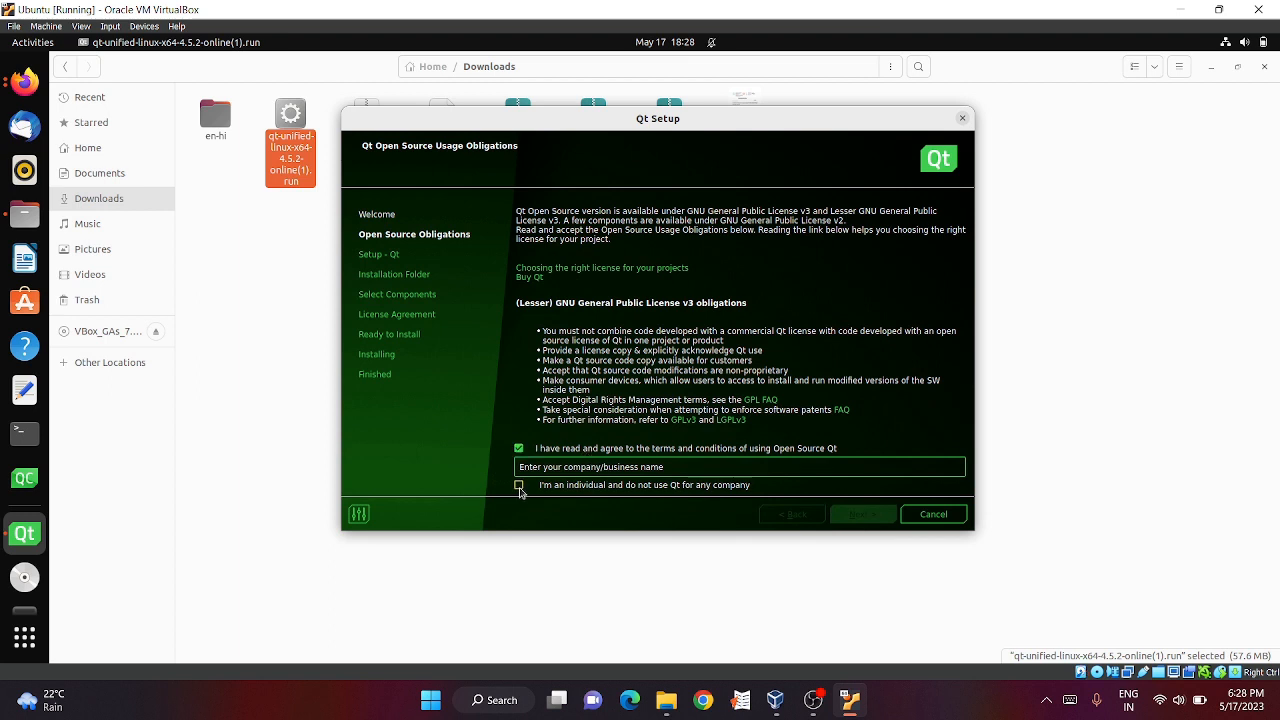
left_click(860, 513)
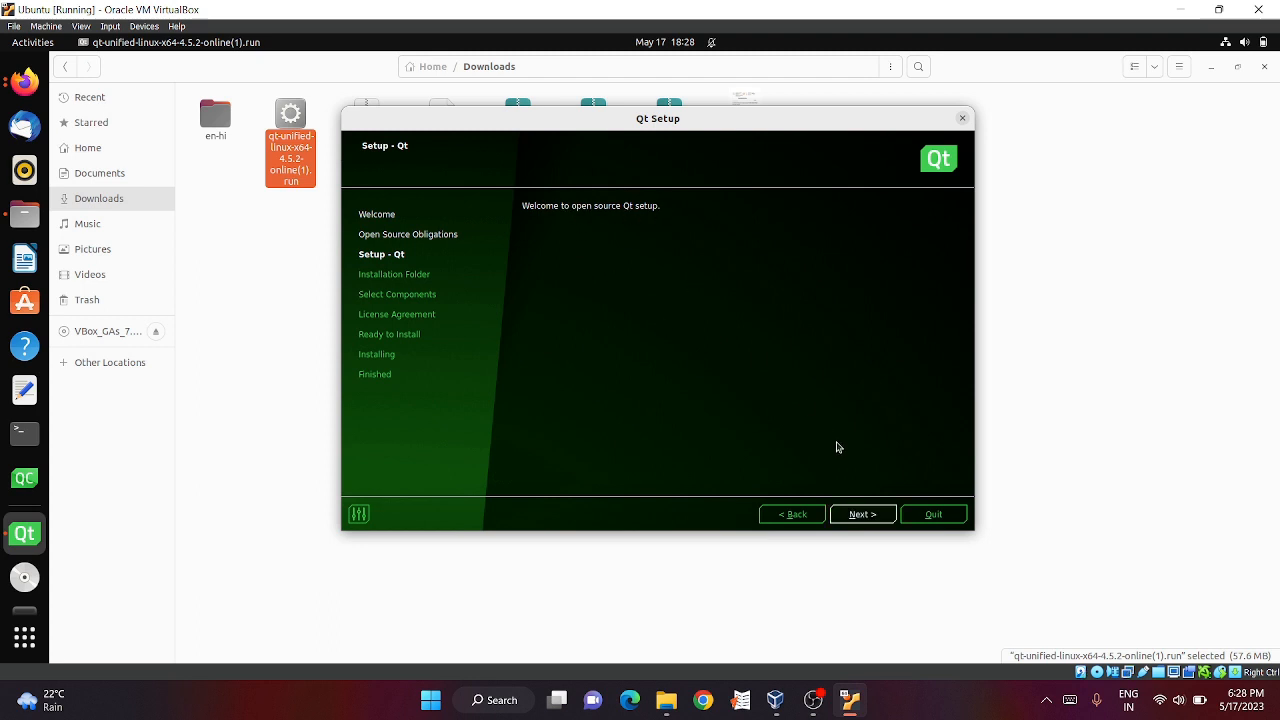
left_click(862, 513)
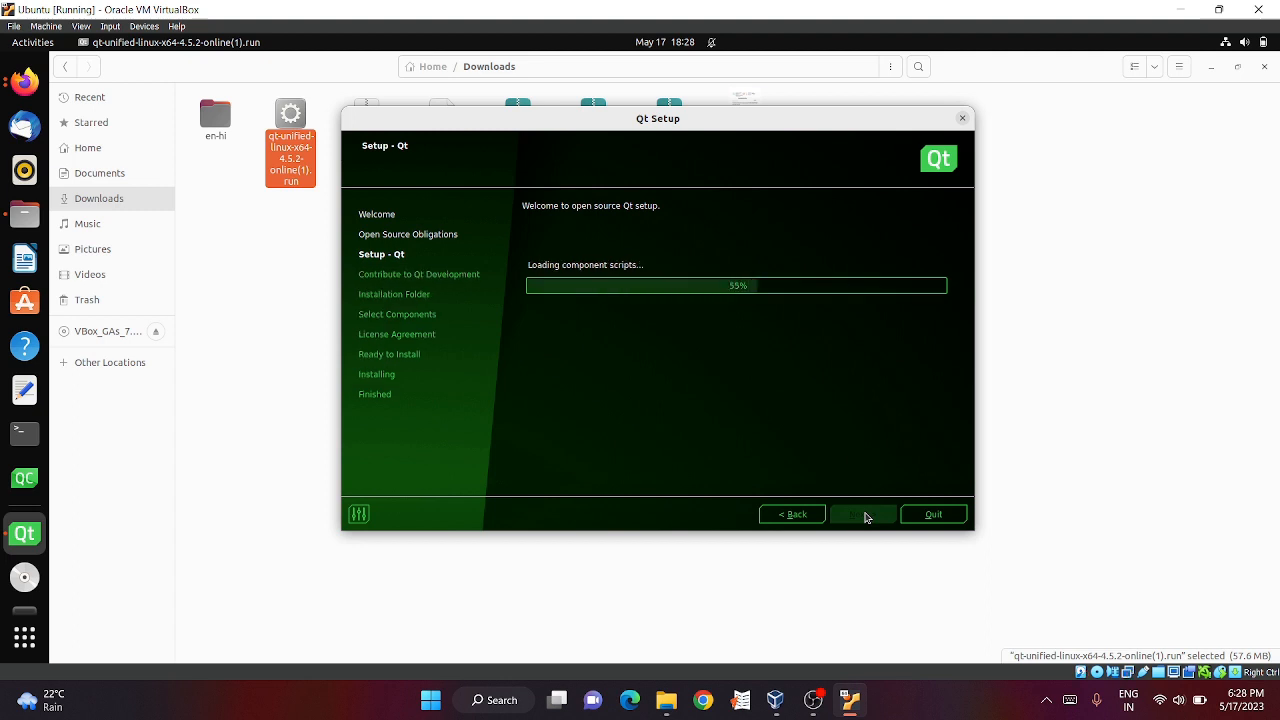
left_click(862, 513)
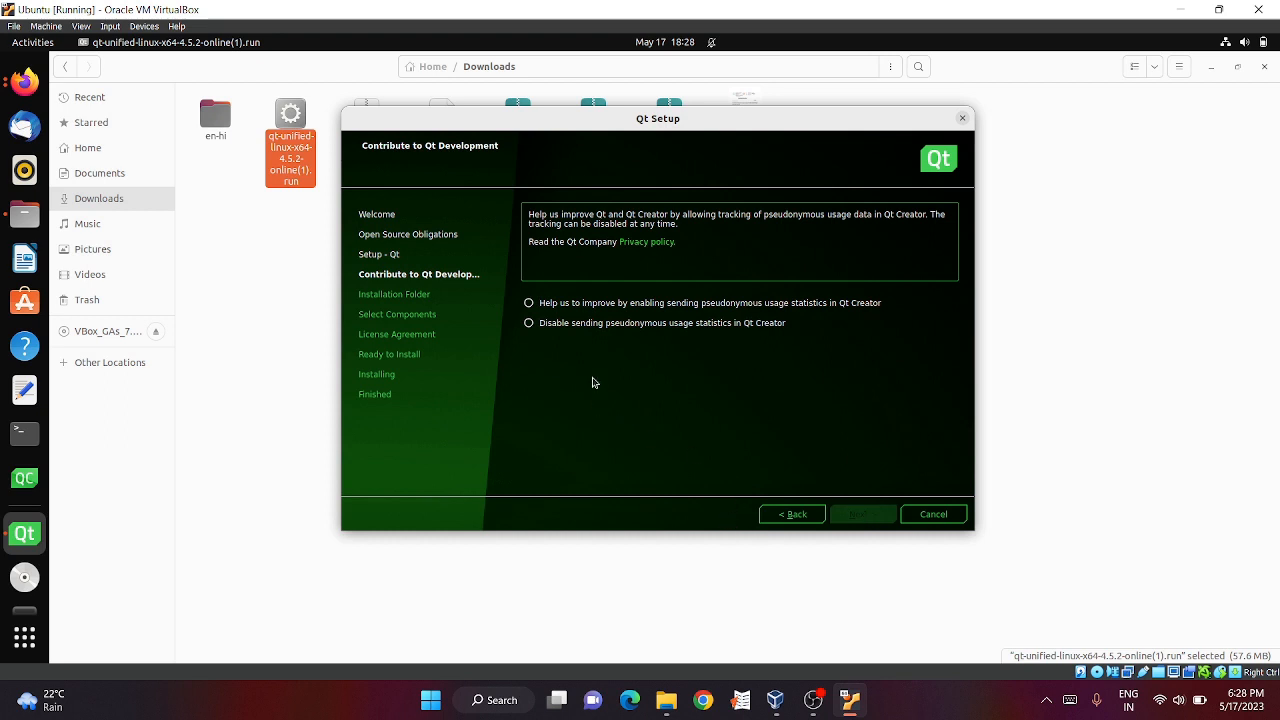
- Disable pseudonymous usage statistics and keep the default folder with Custom installation
left_click(529, 322)
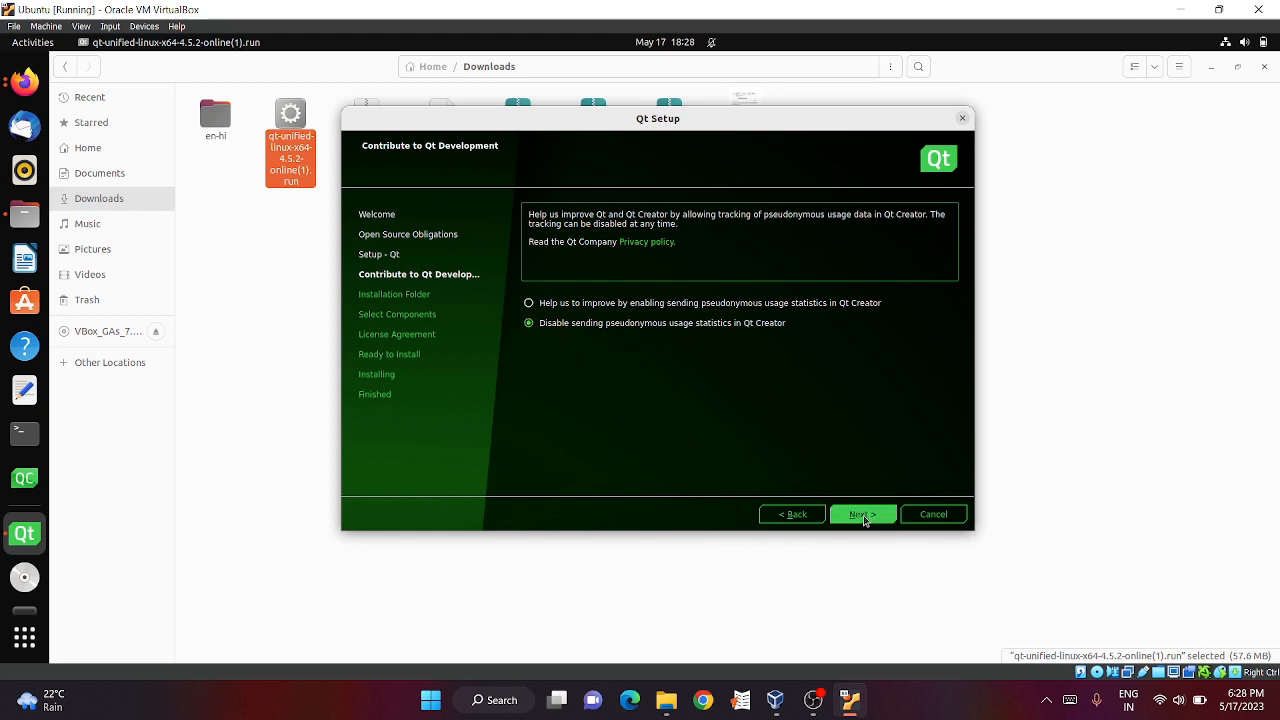
left_click(862, 513)
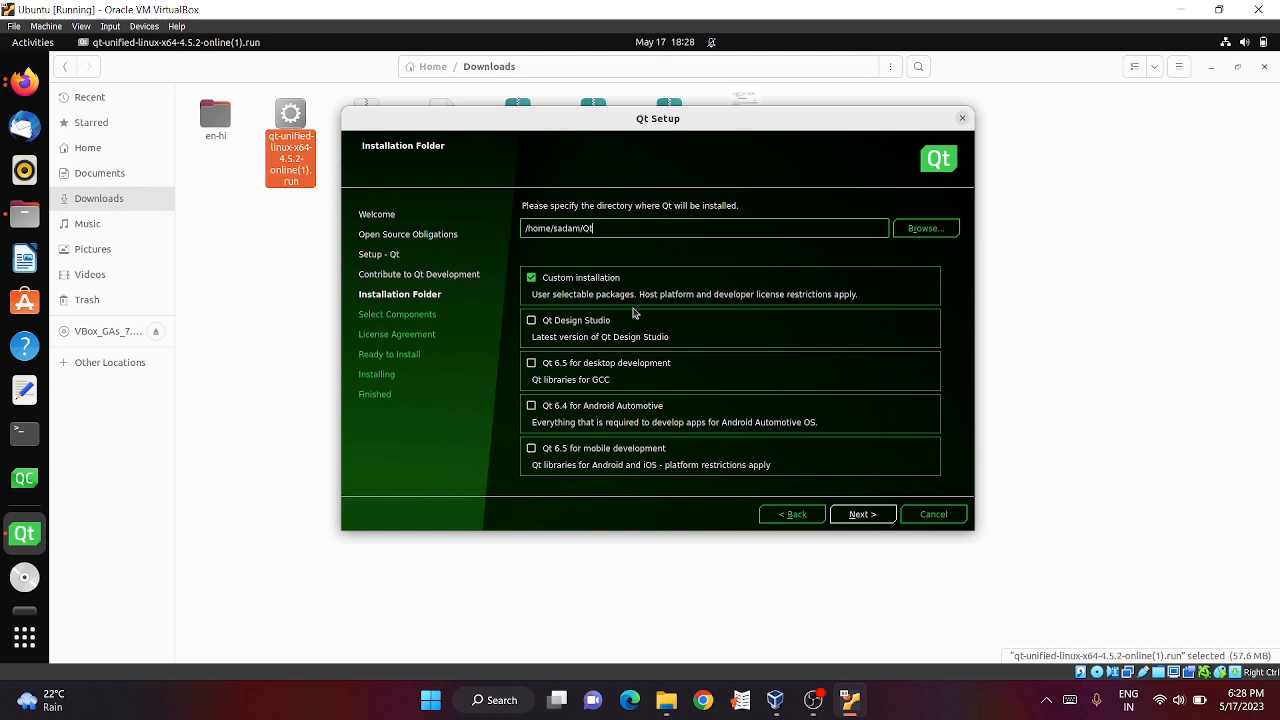
mouse_move(630, 312)
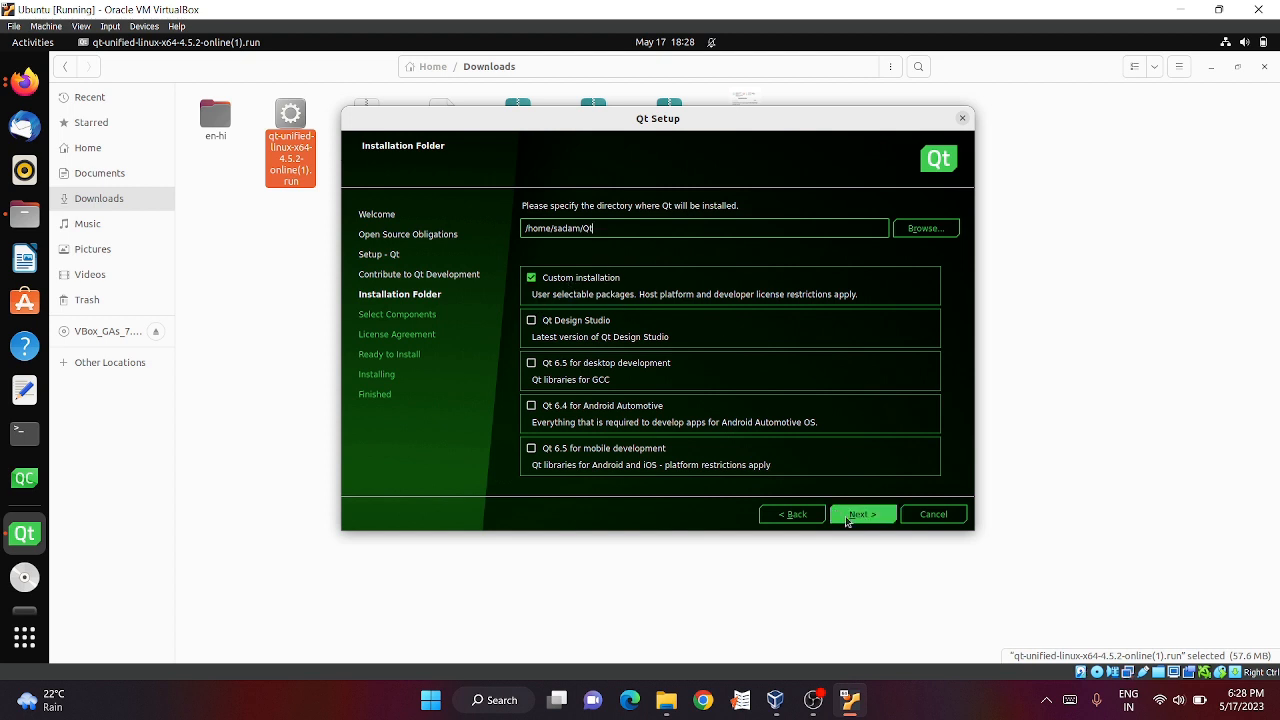
left_click(862, 513)
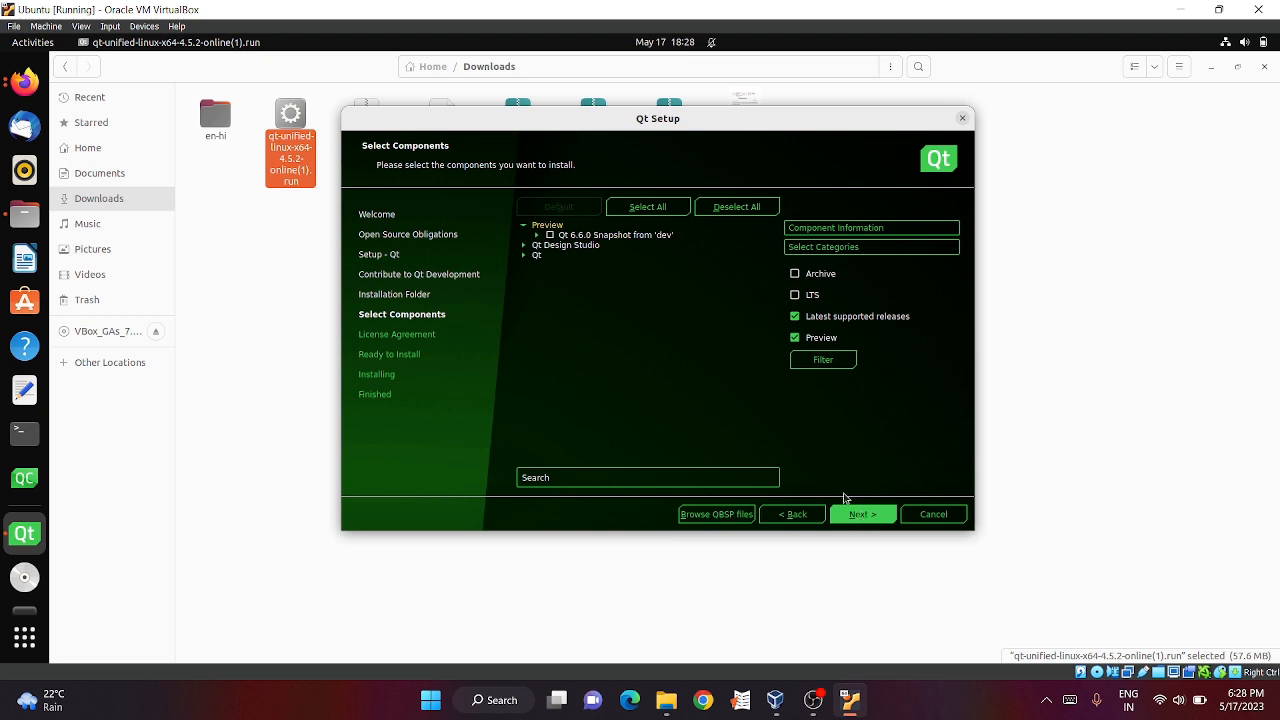
- Select Qt 5.15.2 under the Qt node and continue
left_click(525, 256)
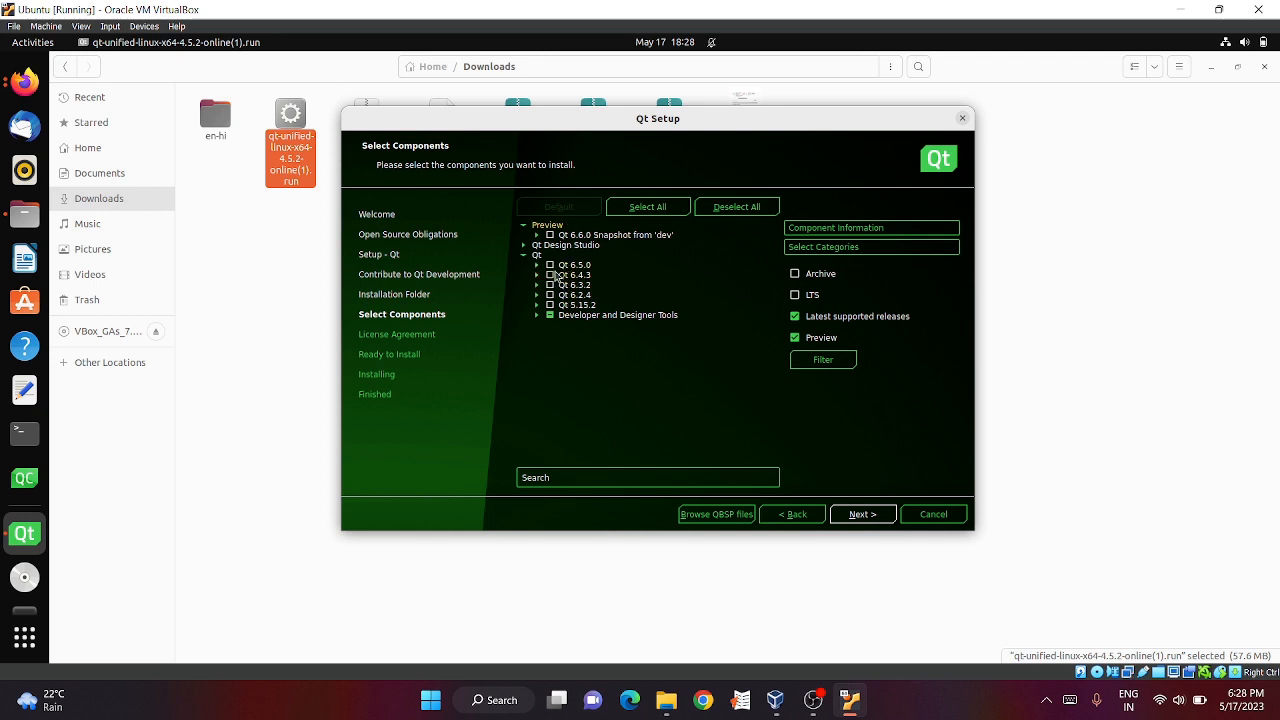
mouse_move(660, 361)
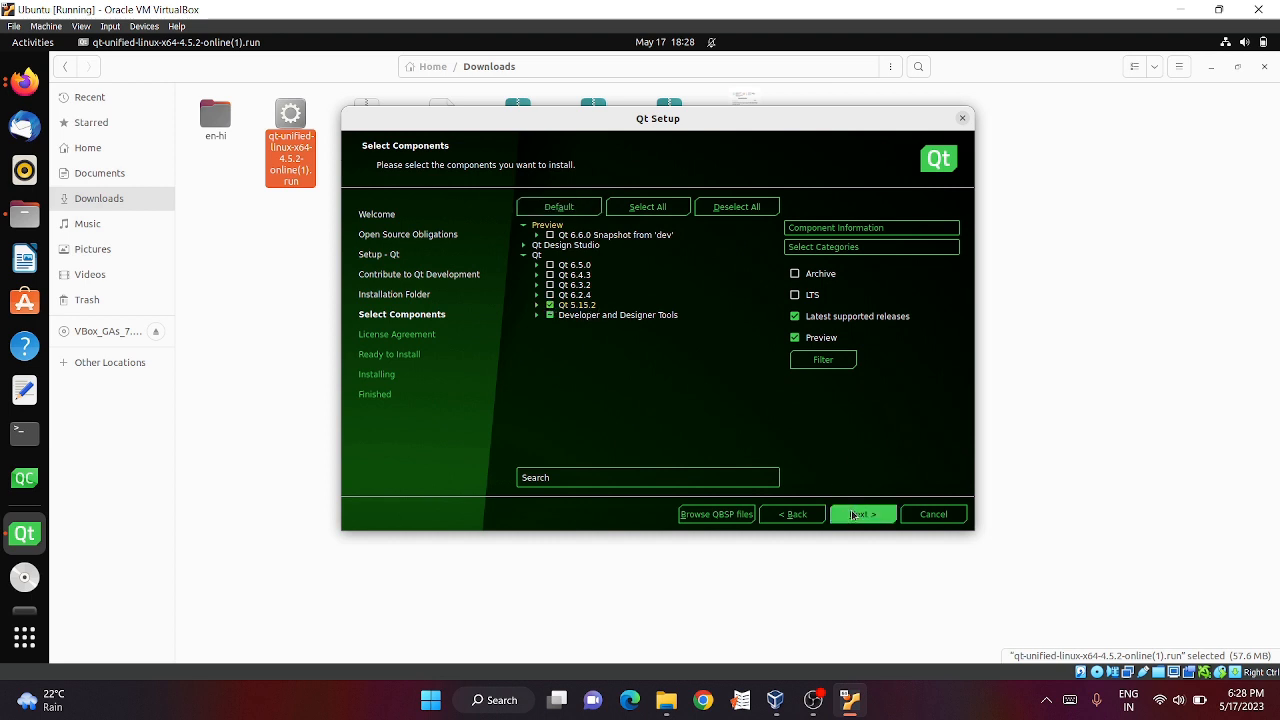
left_click(862, 513)
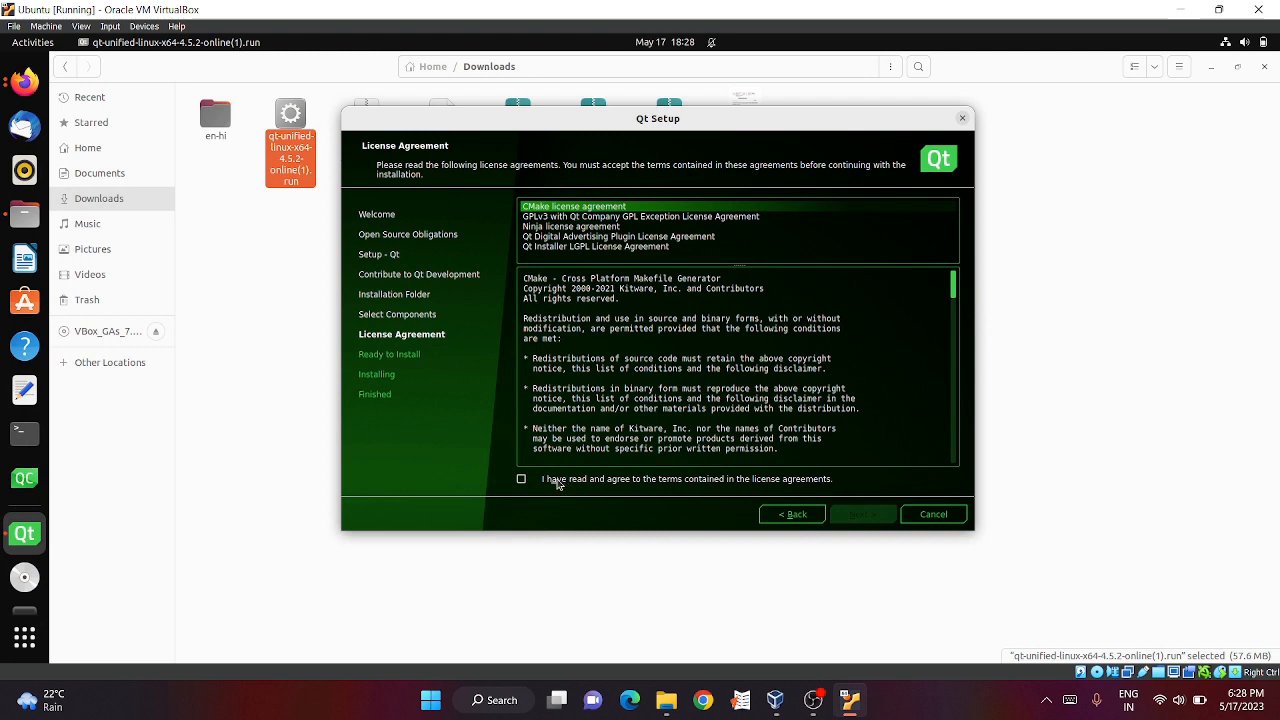
- Agree to the license terms and continue to the Ready to Install summary
left_click(521, 478)
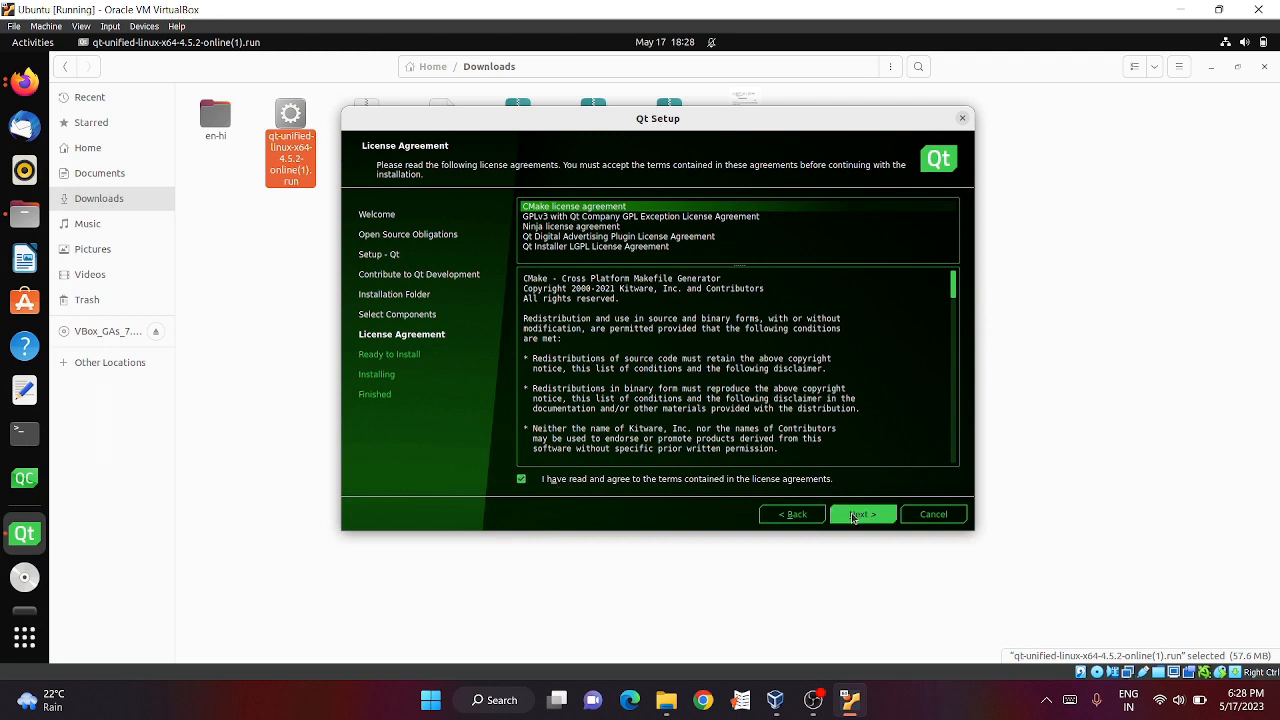
left_click(861, 513)
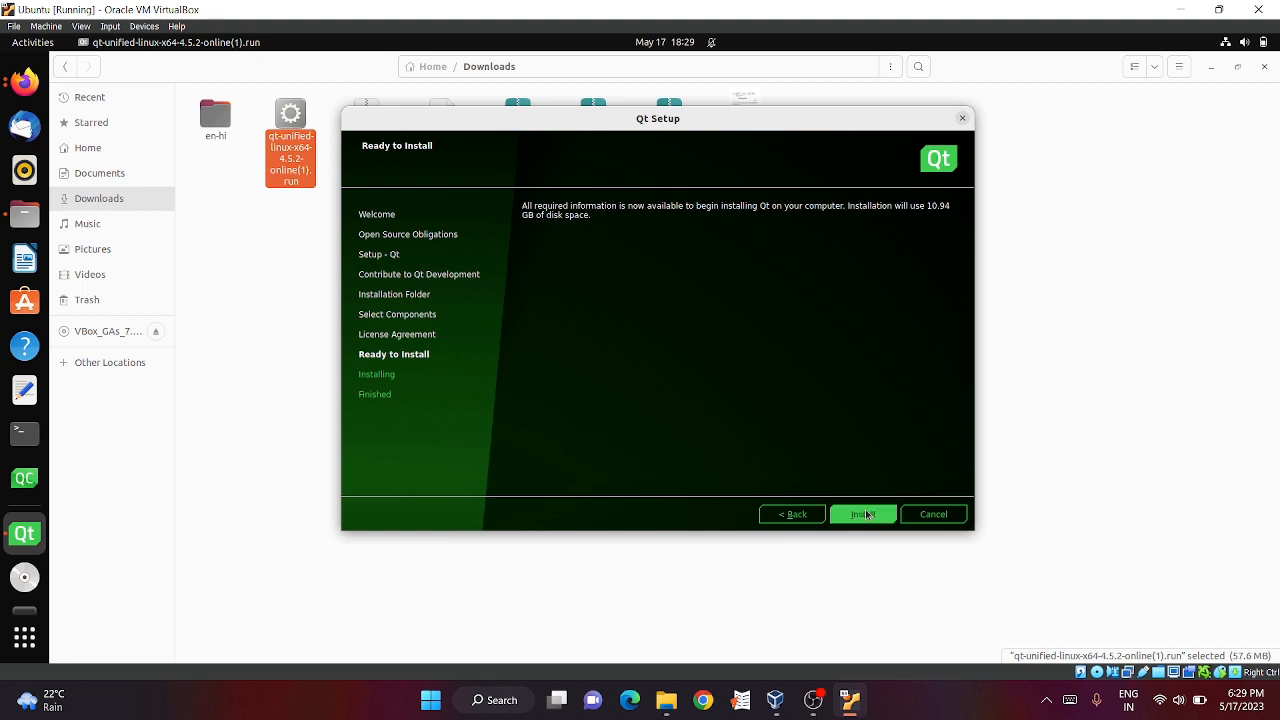
- Start the installation from the Ready to Install page (10.94 GB)
left_click(862, 513)
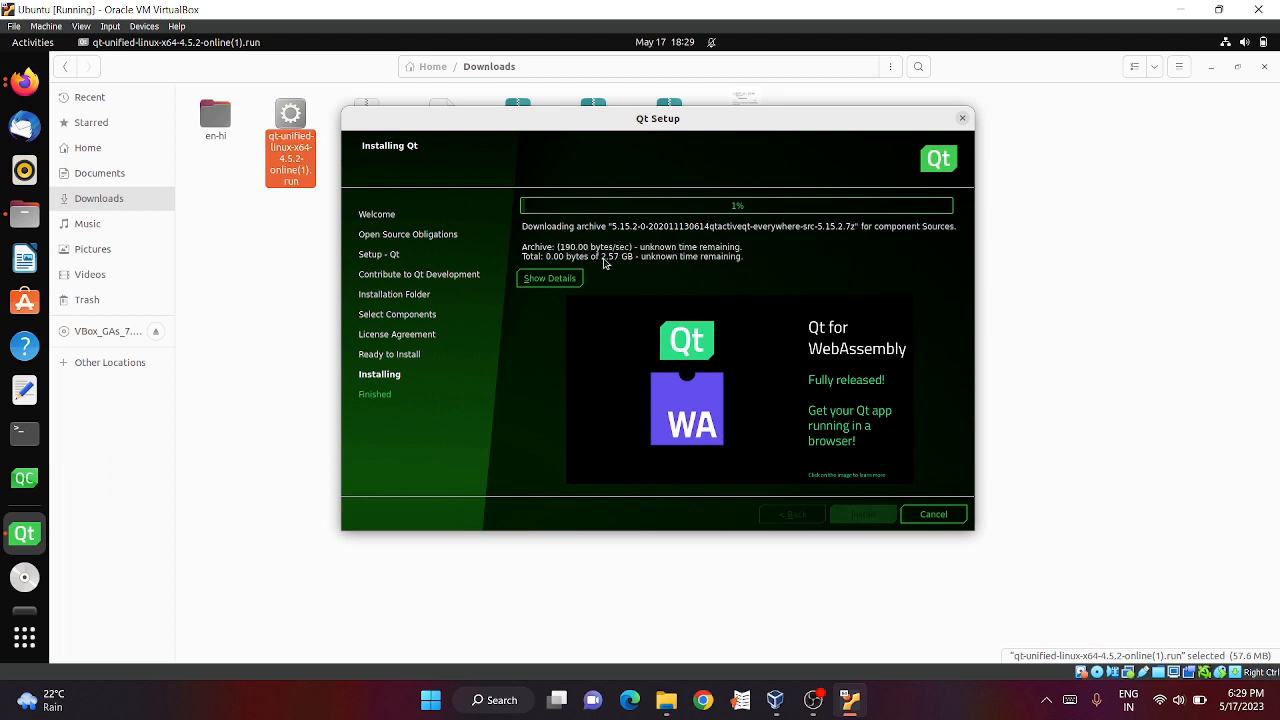
mouse_move(717, 213)
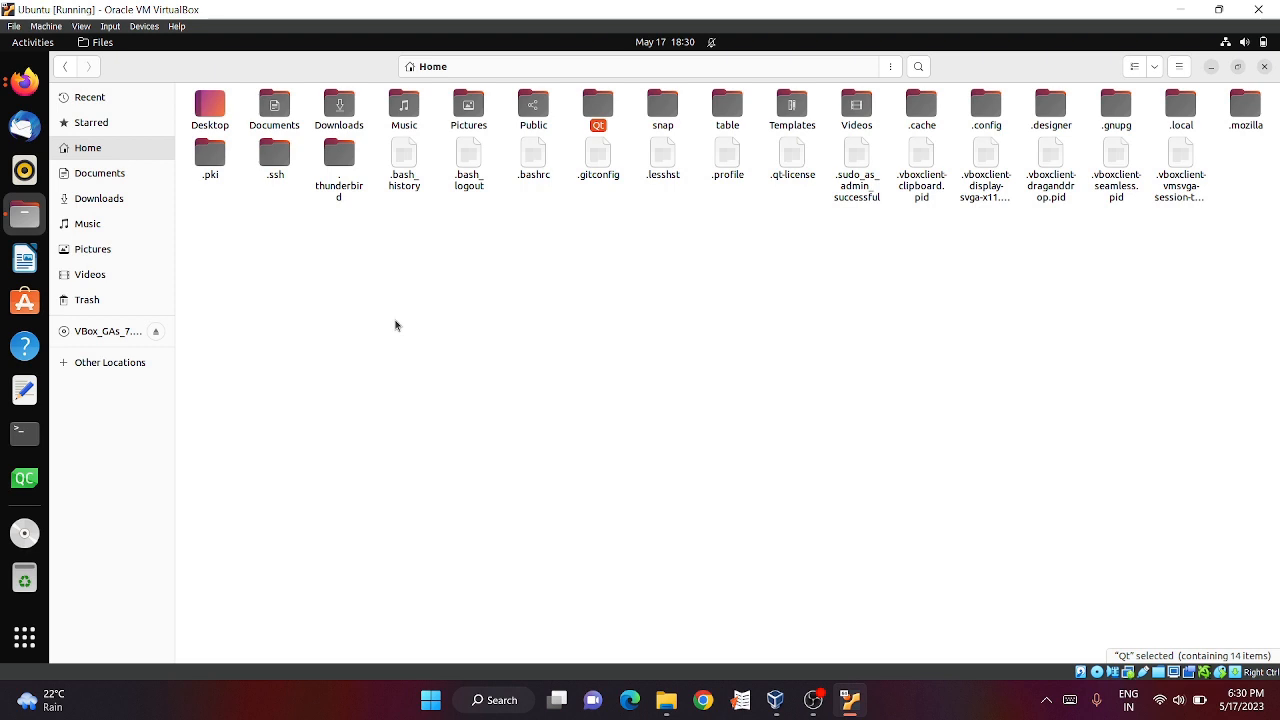
mouse_move(358, 251)
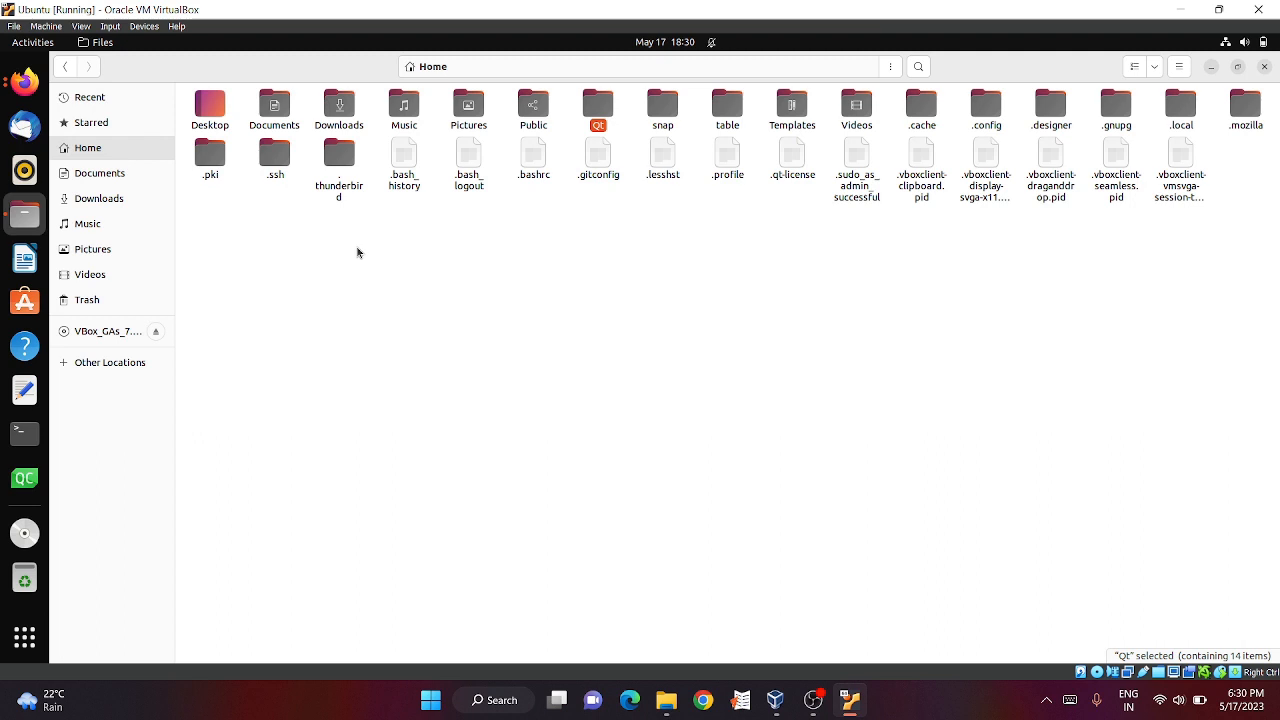
mouse_move(314, 295)
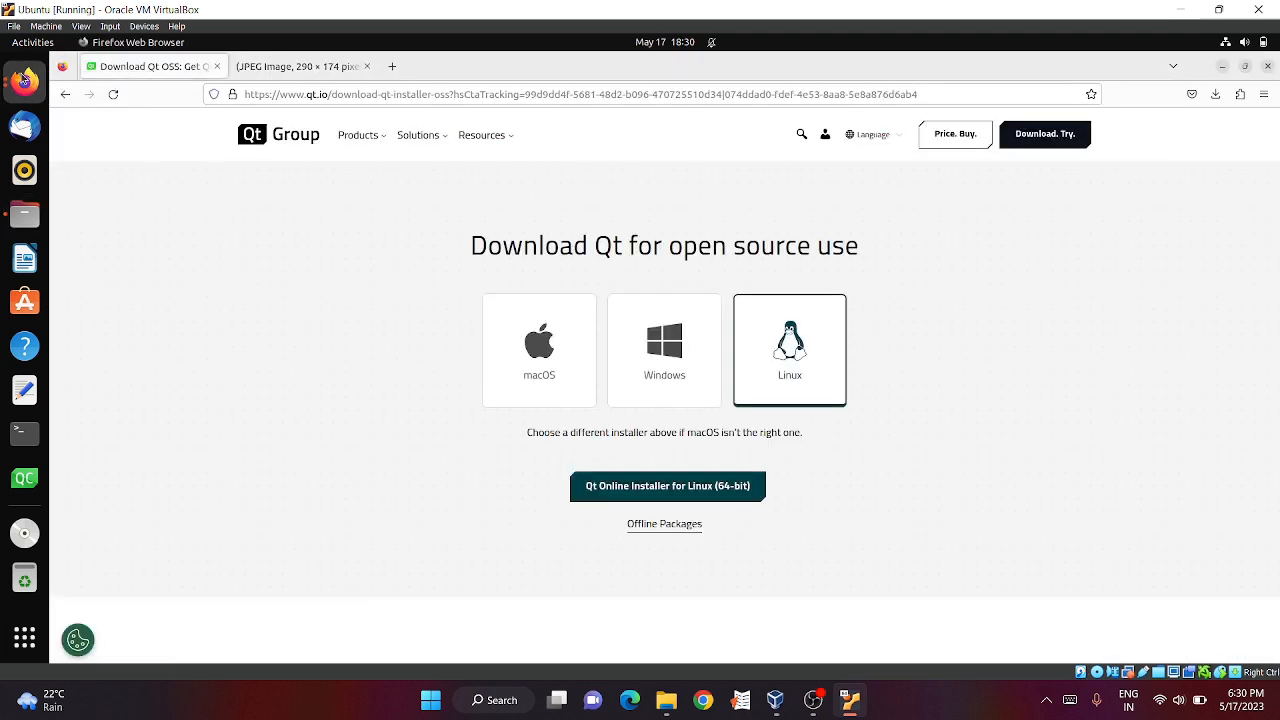
- Download the Qt Online Installer for Linux (64-bit) again from Firefox
left_click(300, 66)
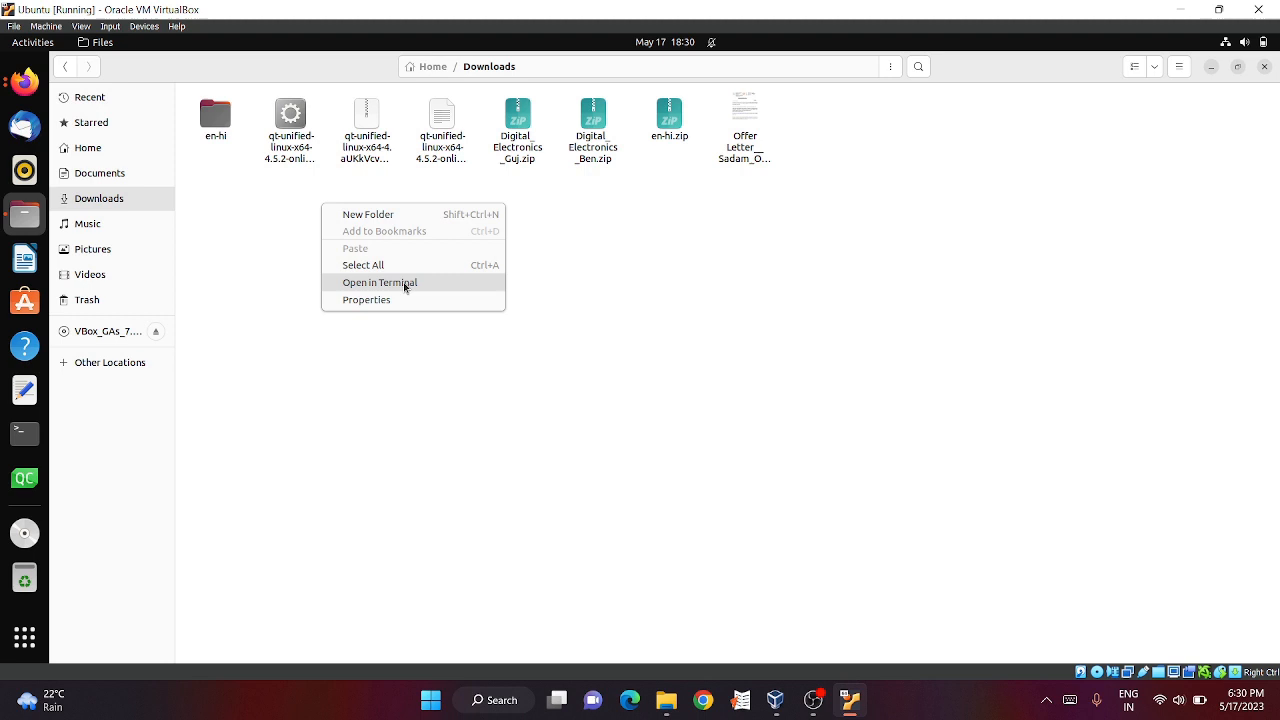
- Open a terminal in the Downloads folder from the Files context menu
left_click(380, 282)
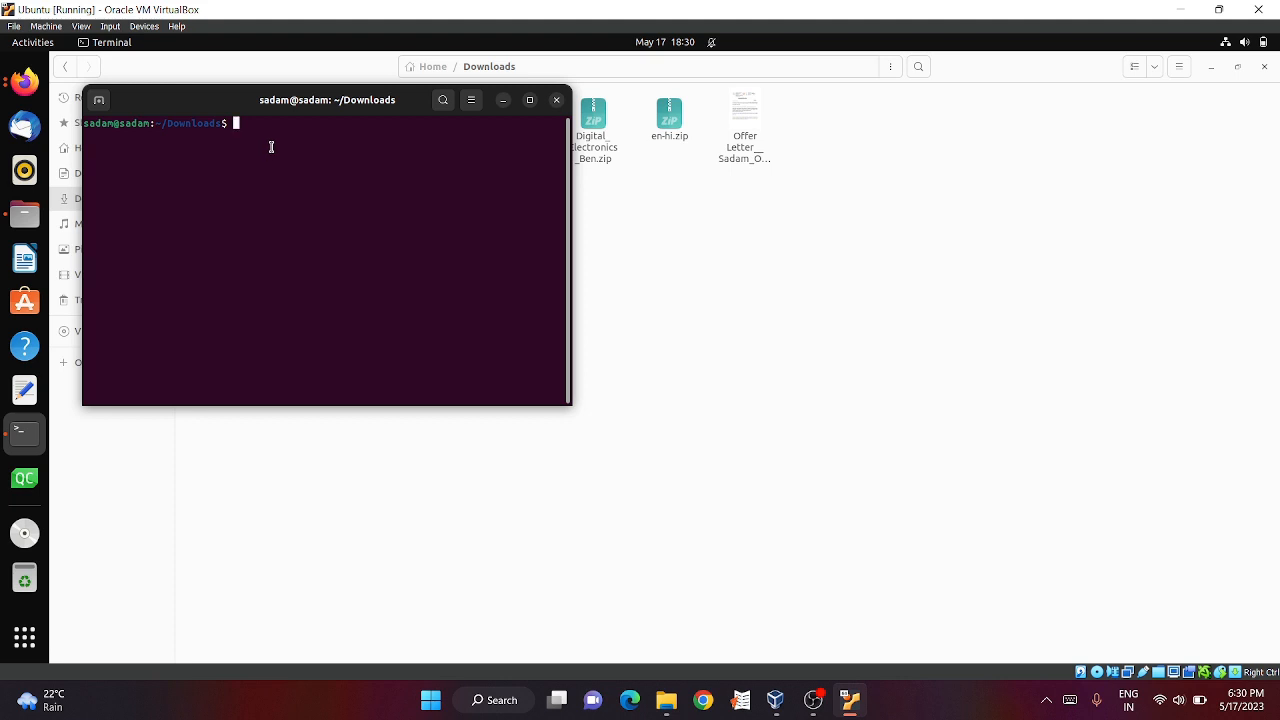
type("sudo")
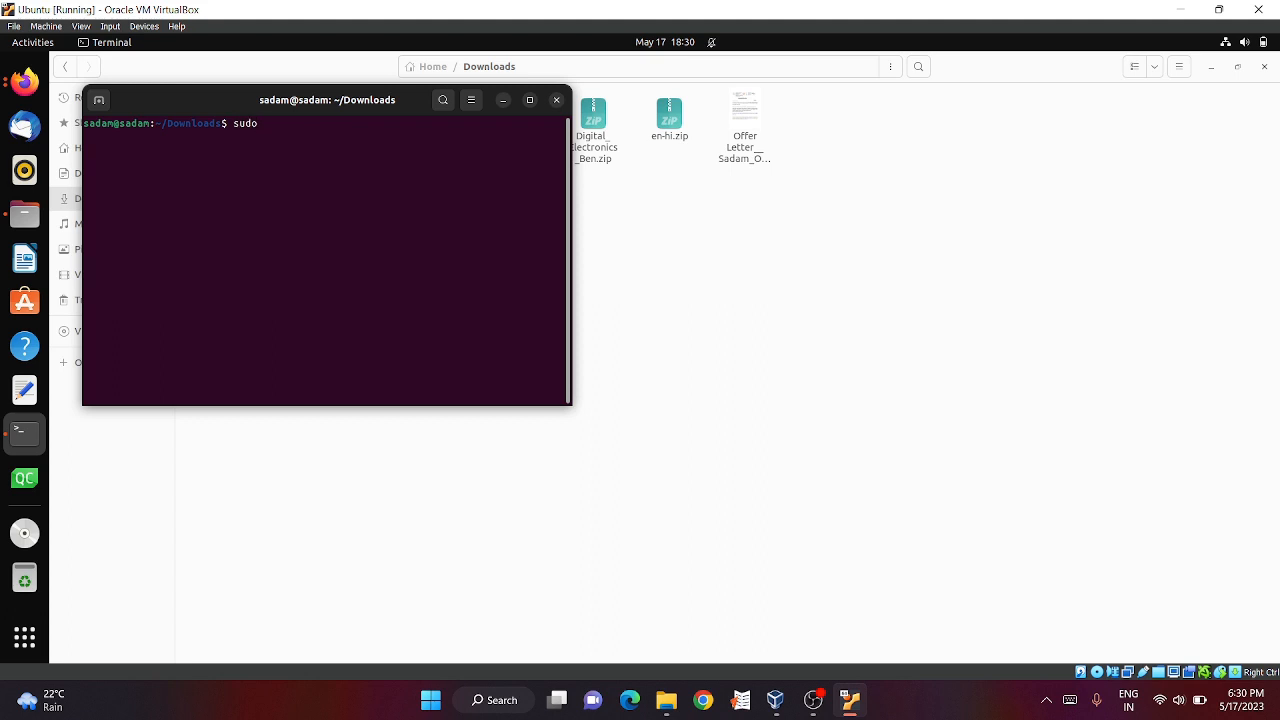
type("./q")
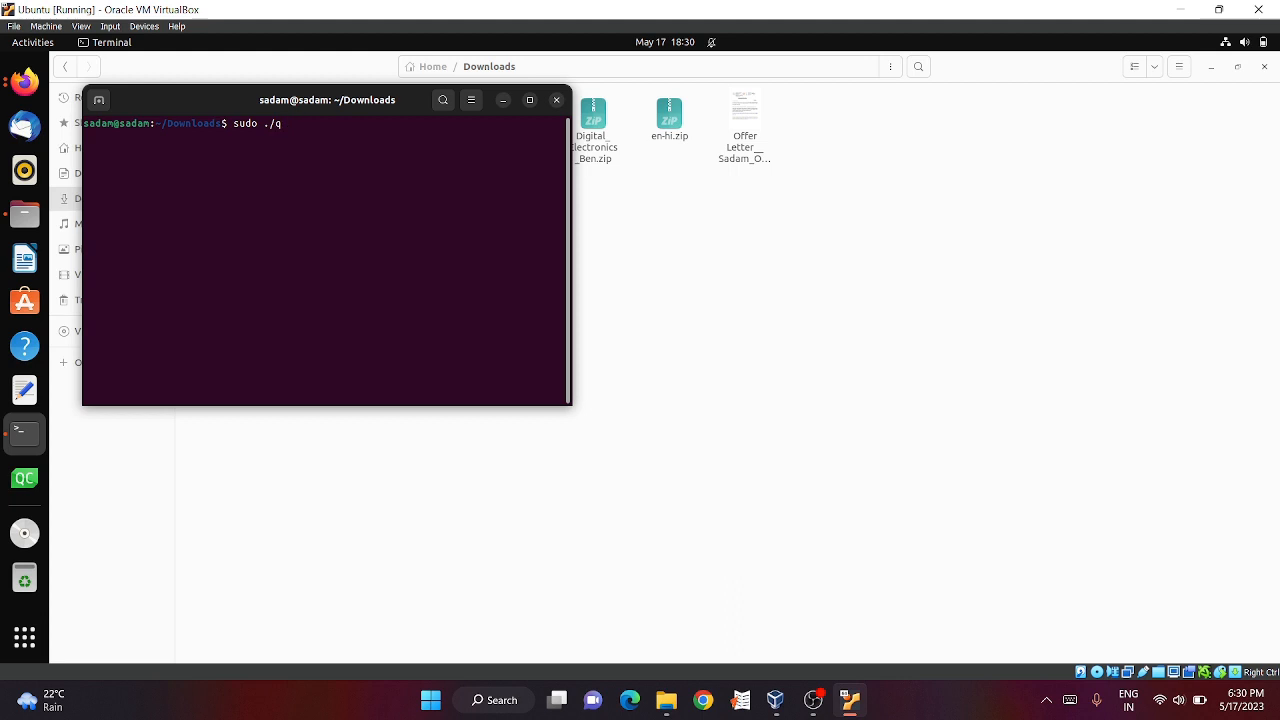
type("f")
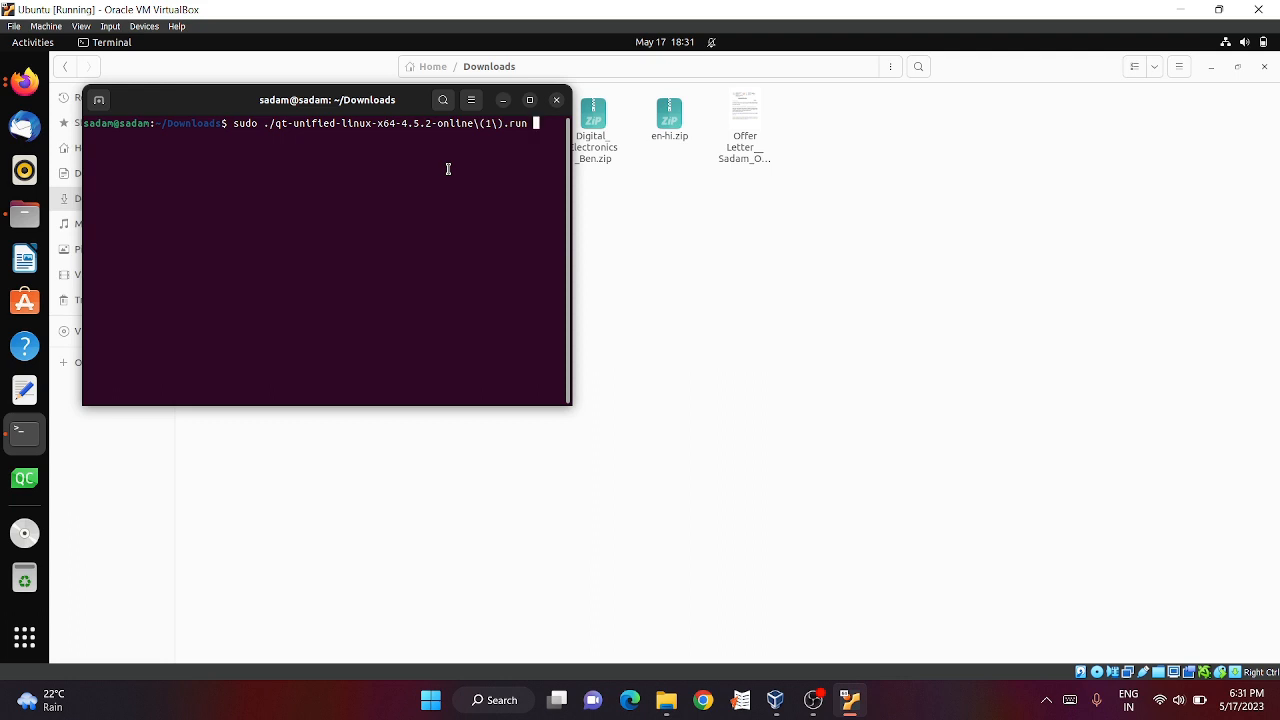
type("--")
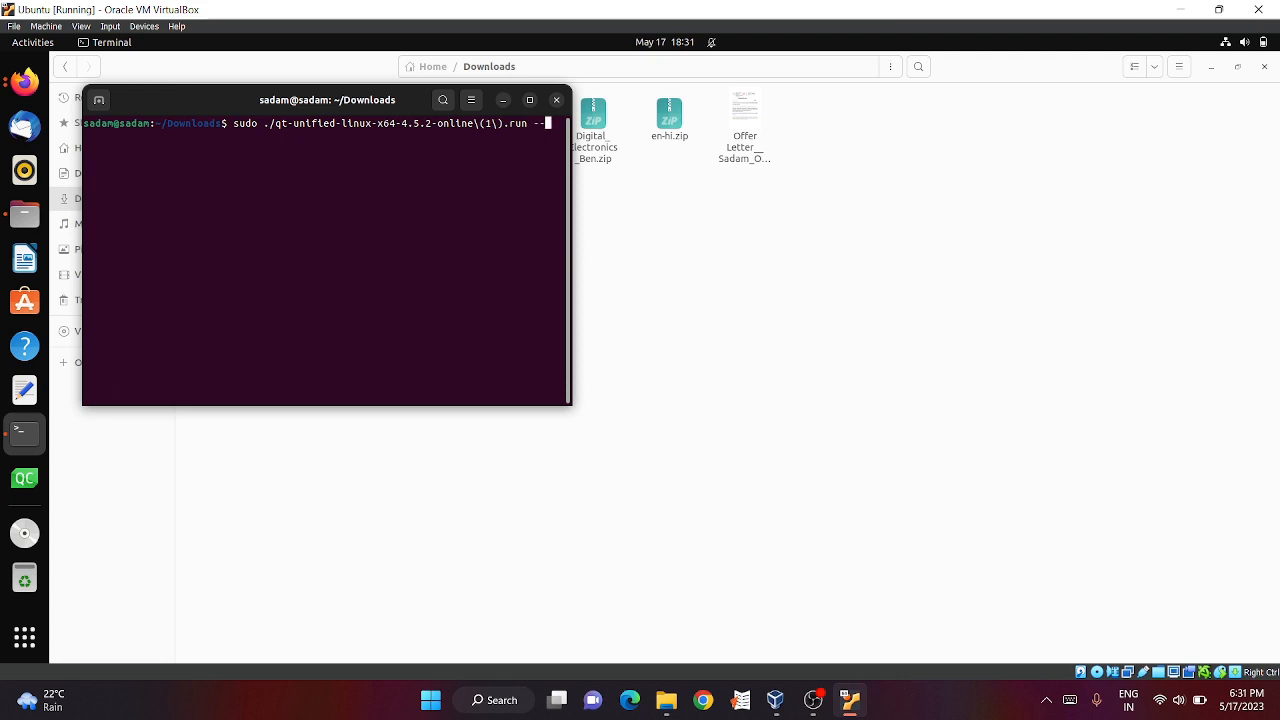
type("mirror")
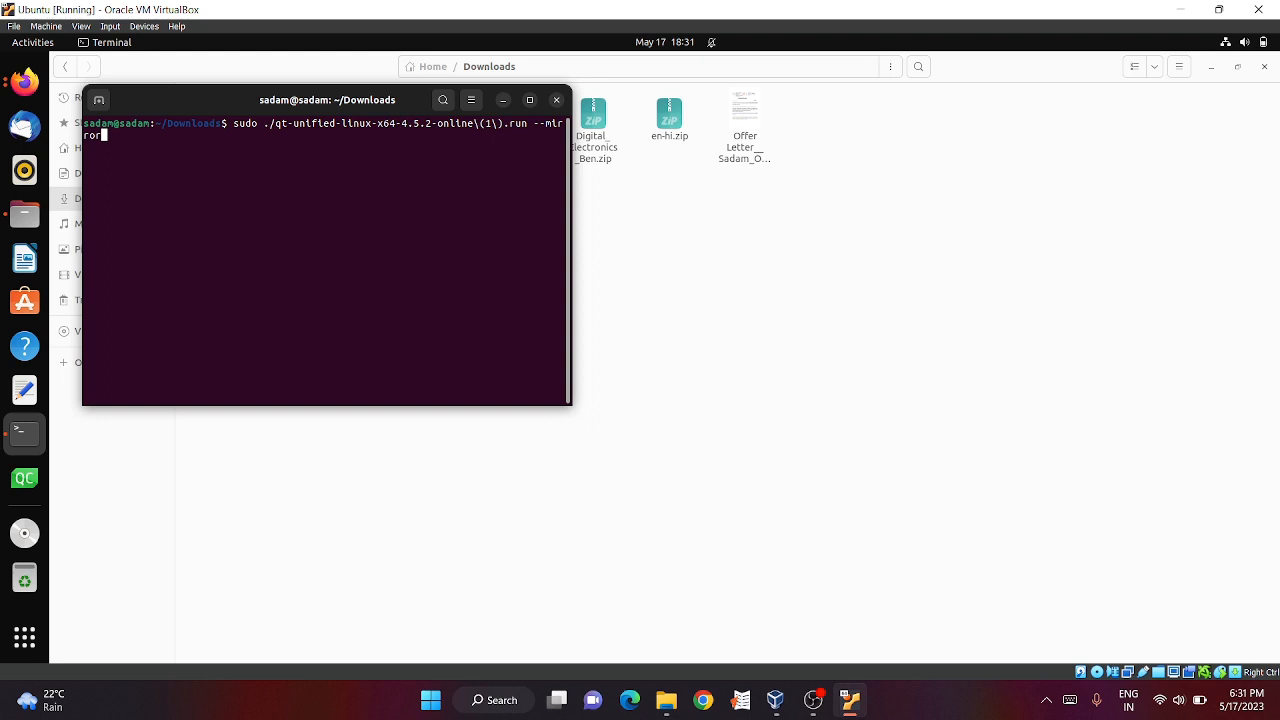
type("https://qt.mirror")
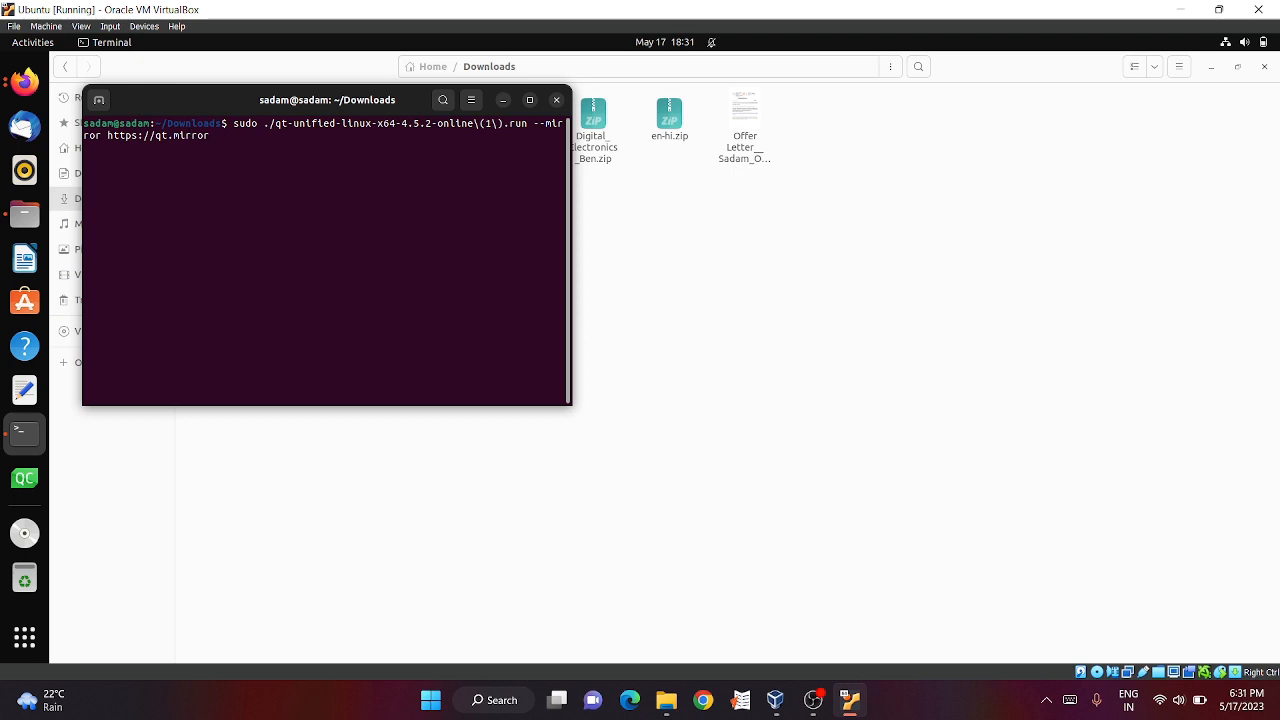
type(".co")
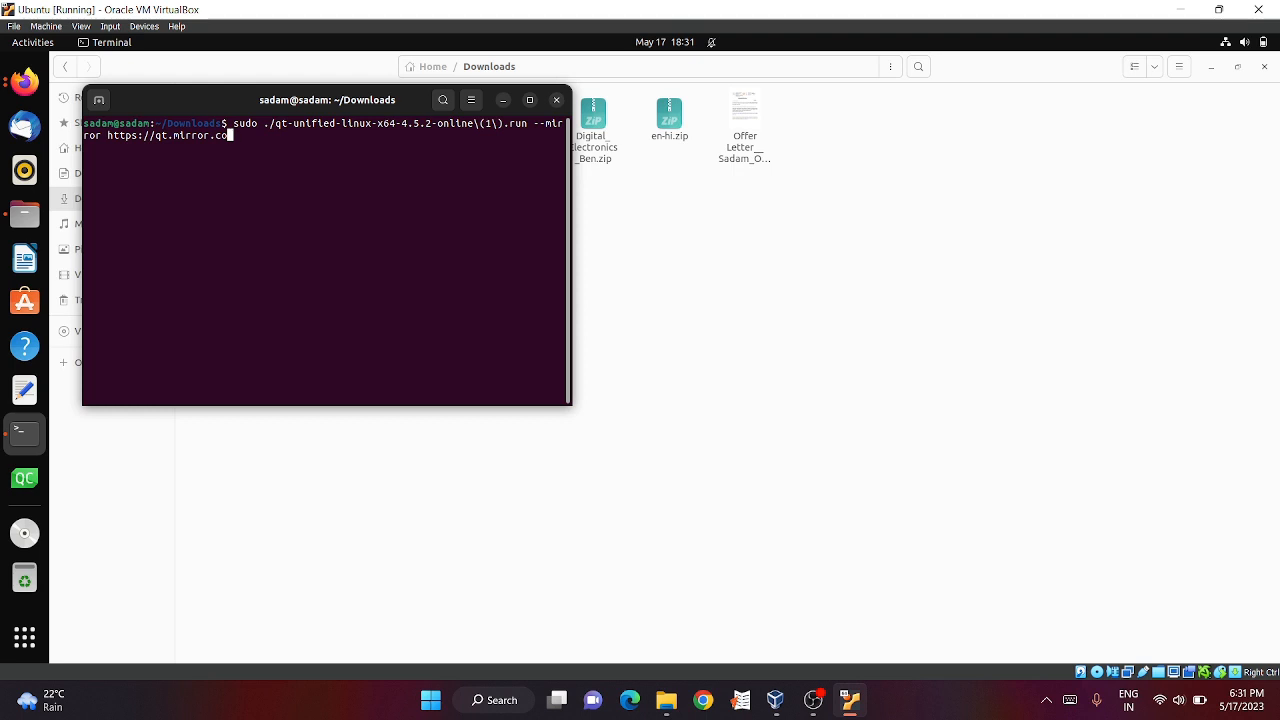
type("stant")
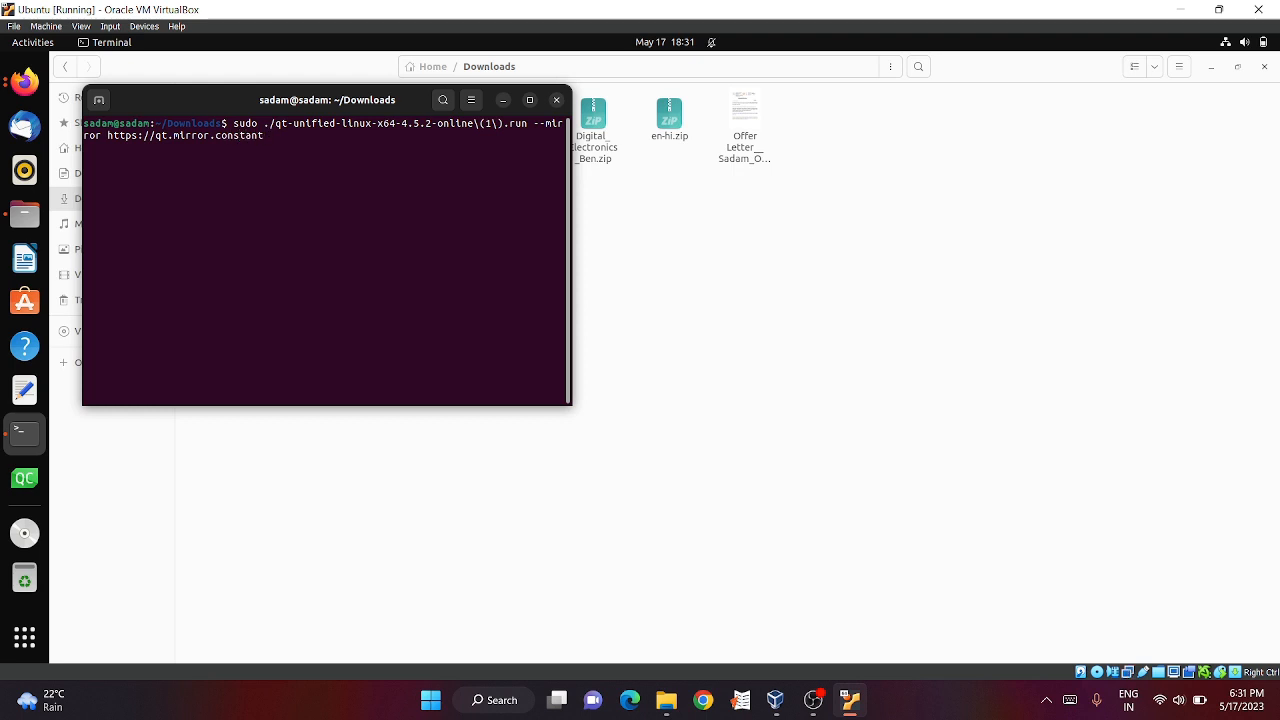
type("com")
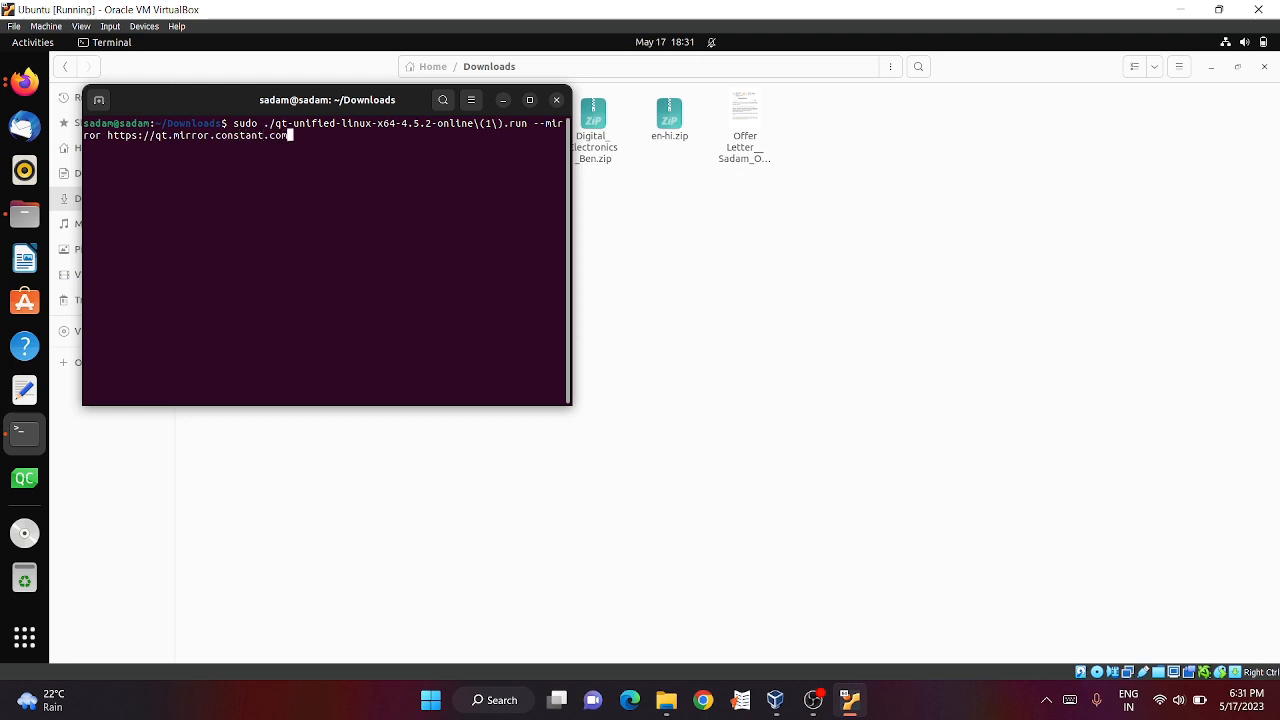
type("/")
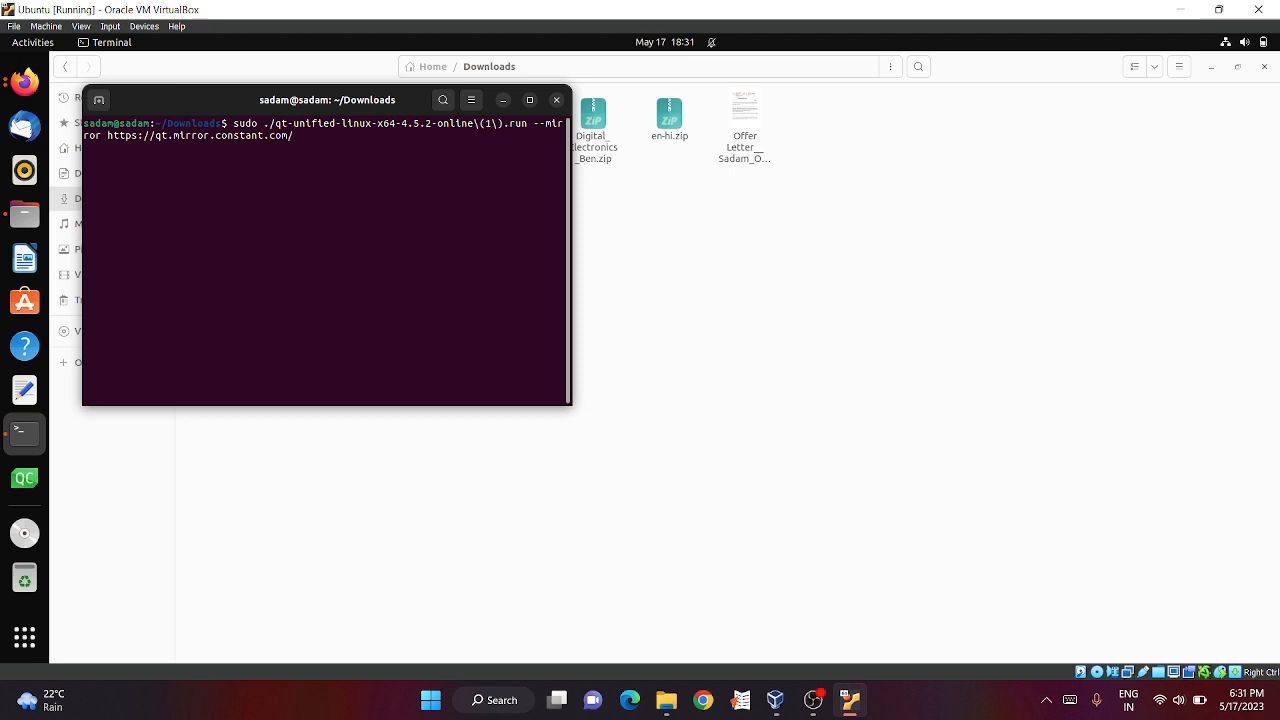
key("Return")
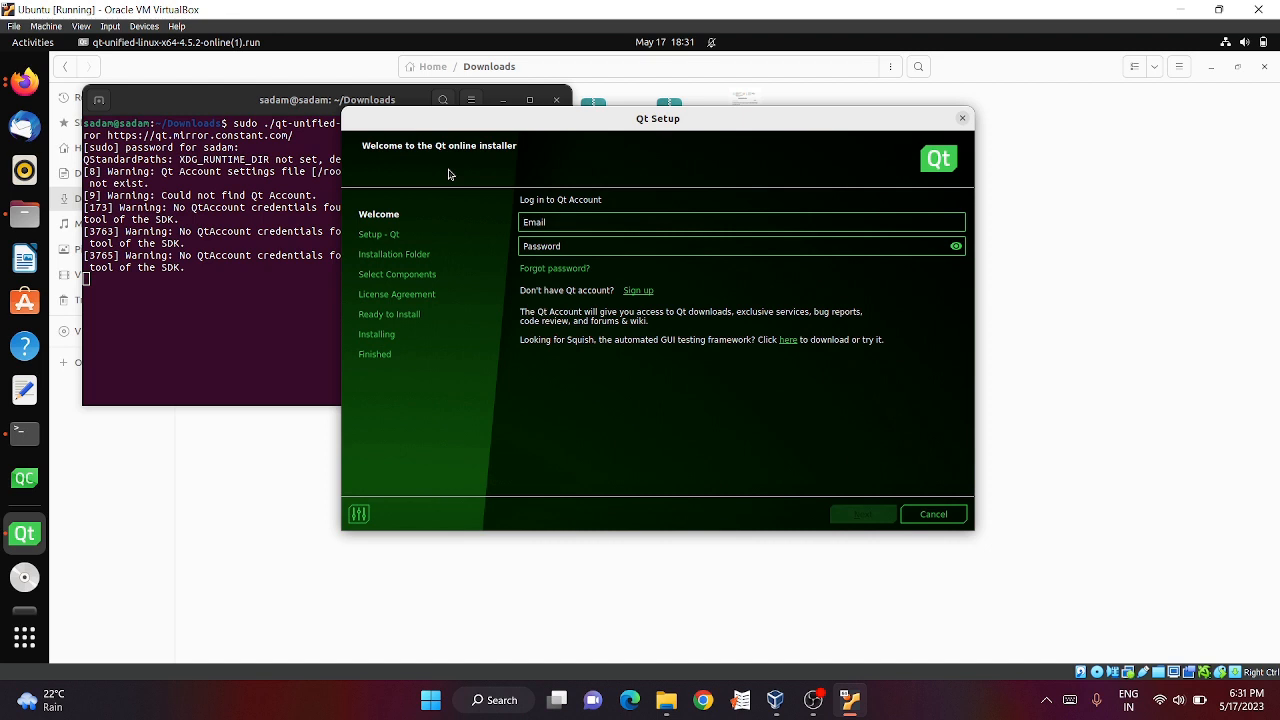
mouse_move(960, 156)
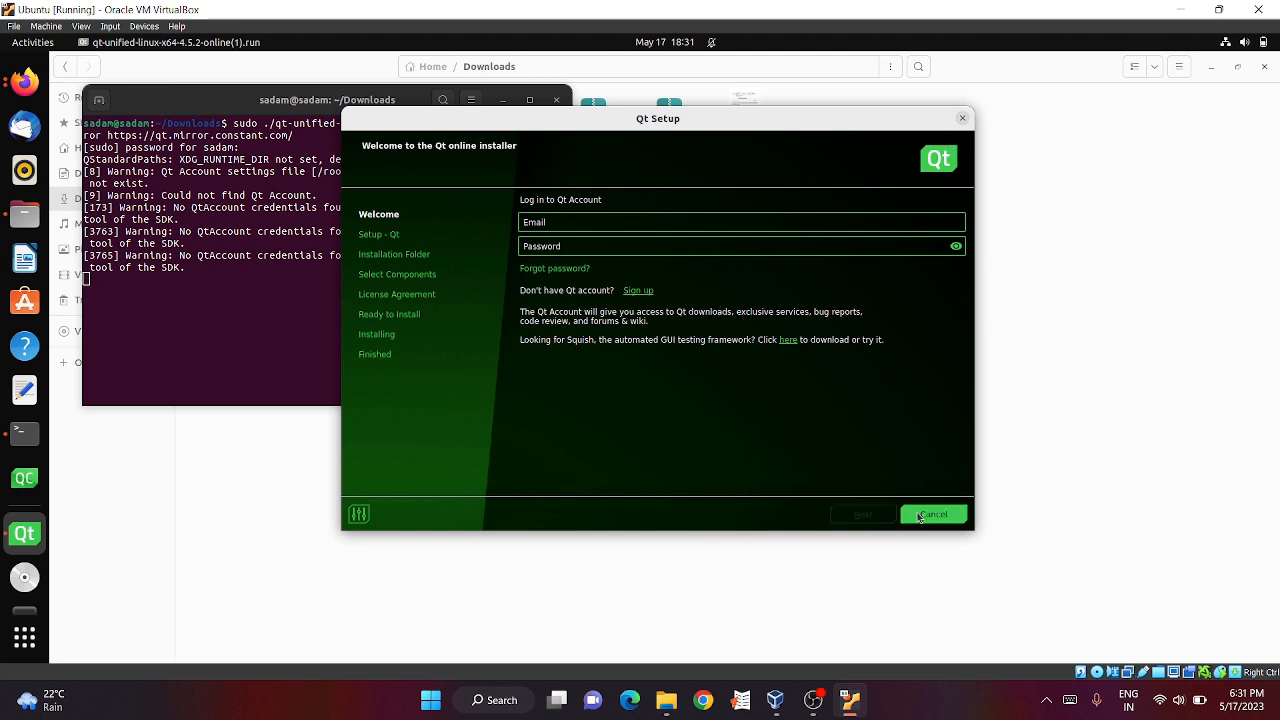
- Cancel Qt Setup at the login page and confirm quitting
left_click(931, 514)
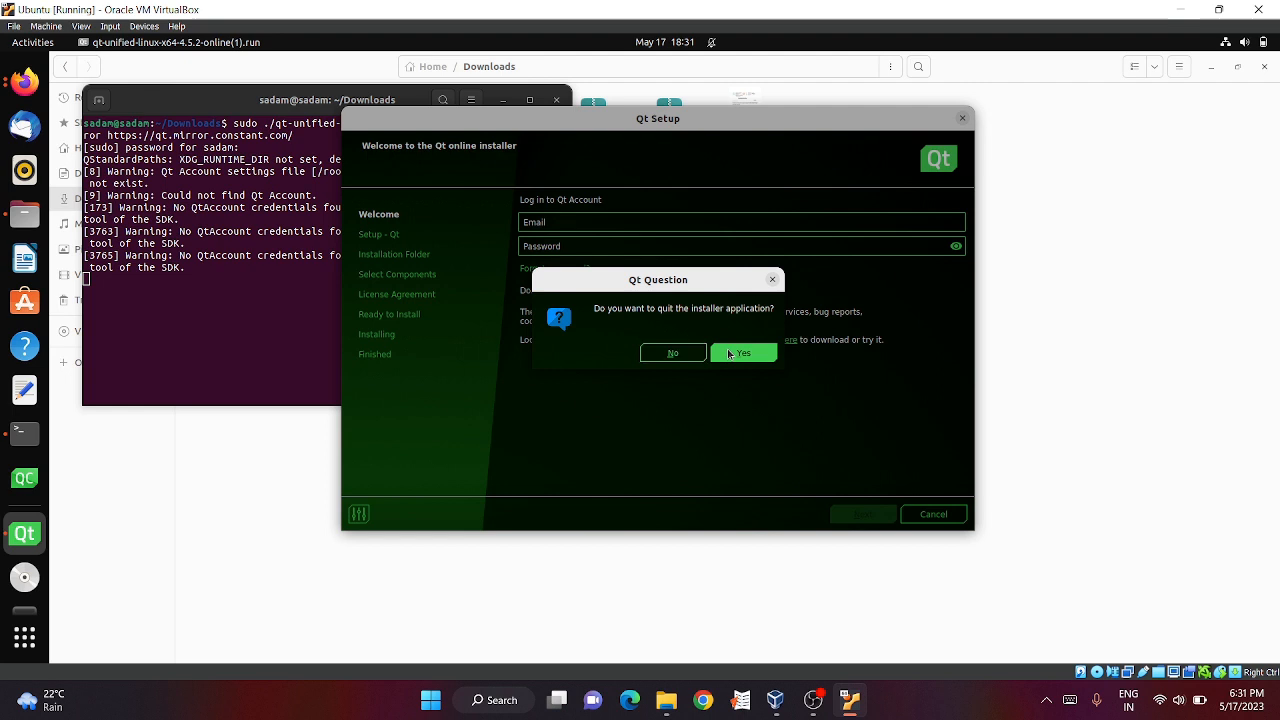
left_click(743, 353)
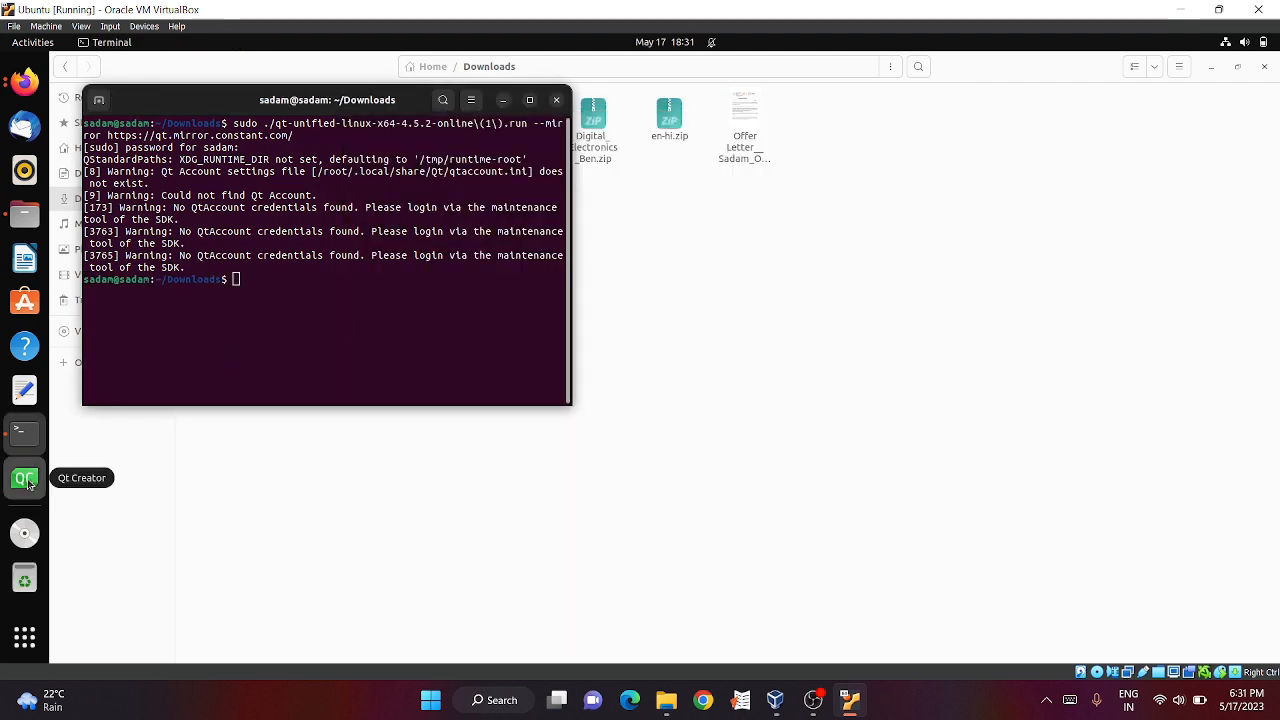
mouse_move(24, 637)
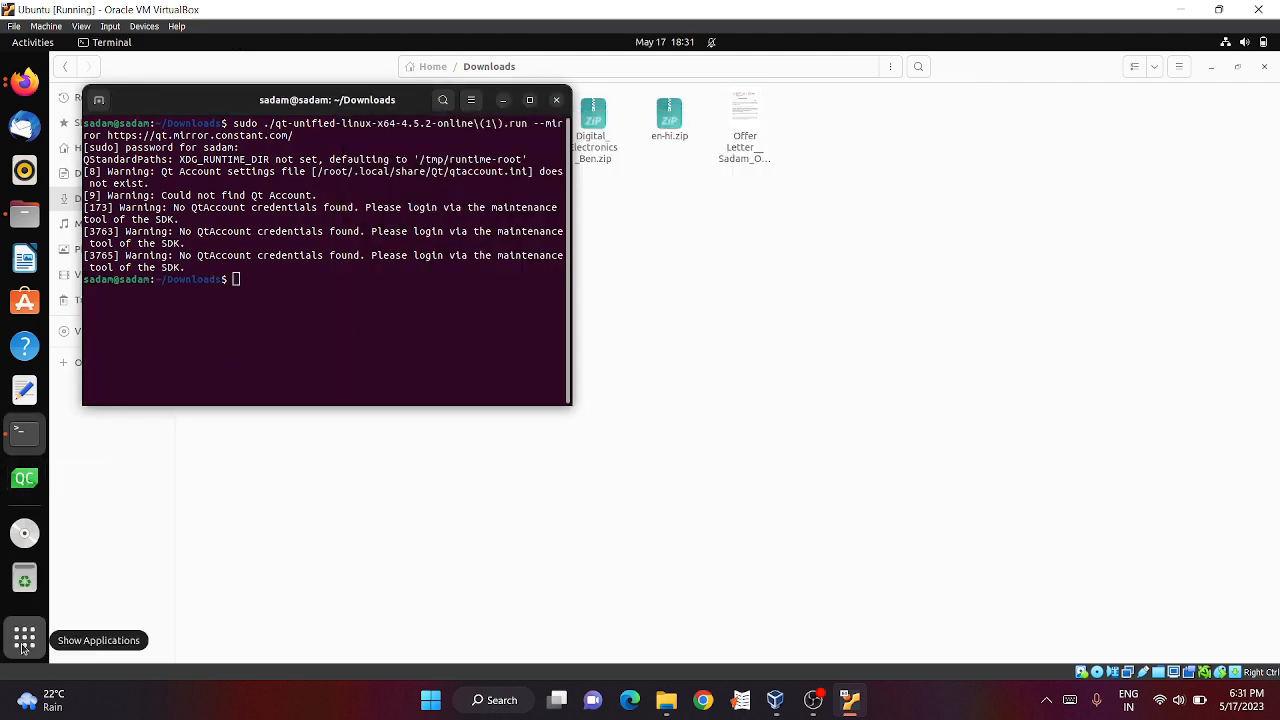
- Launch Qt Creator from the Show Applications overview
left_click(23, 638)
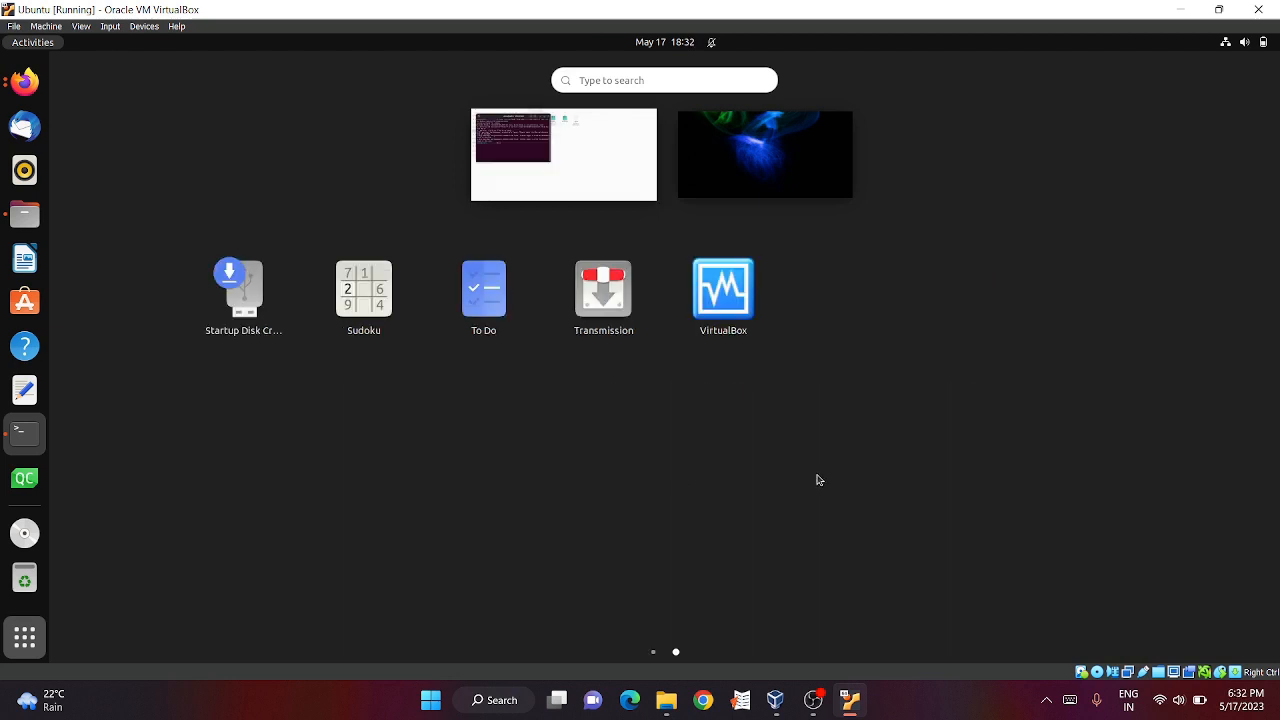
mouse_move(24, 478)
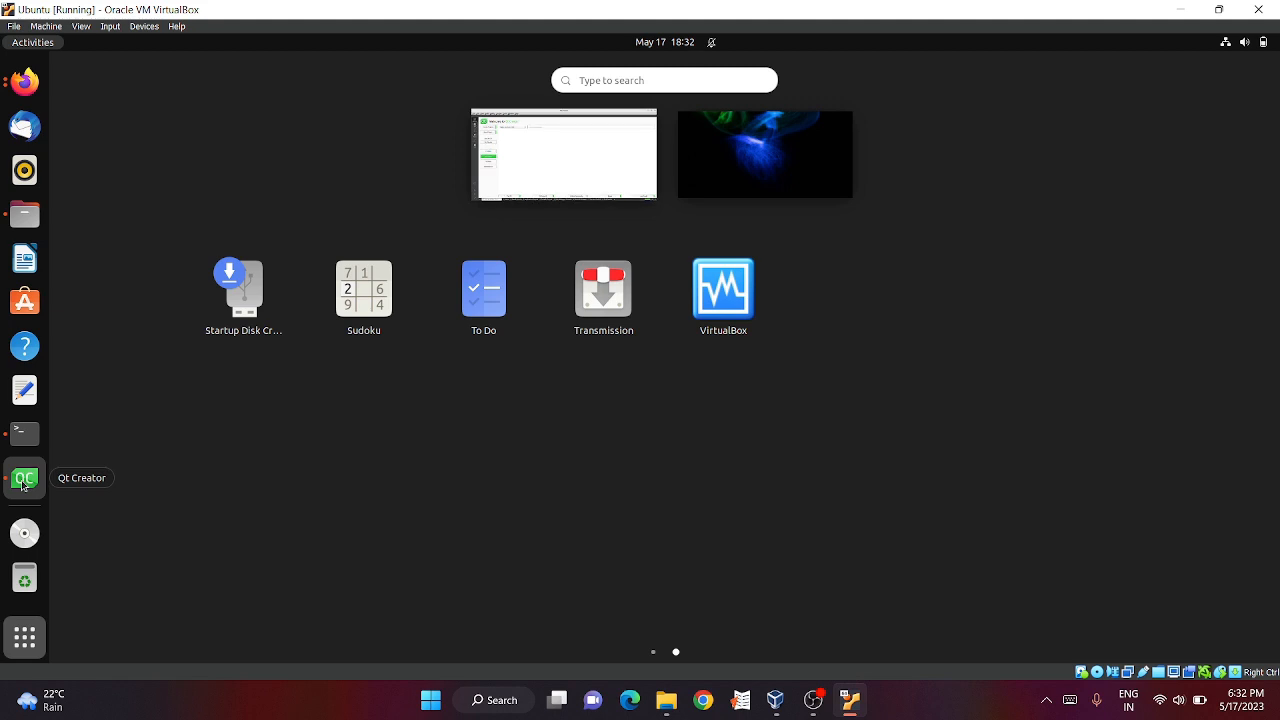
left_click(24, 478)
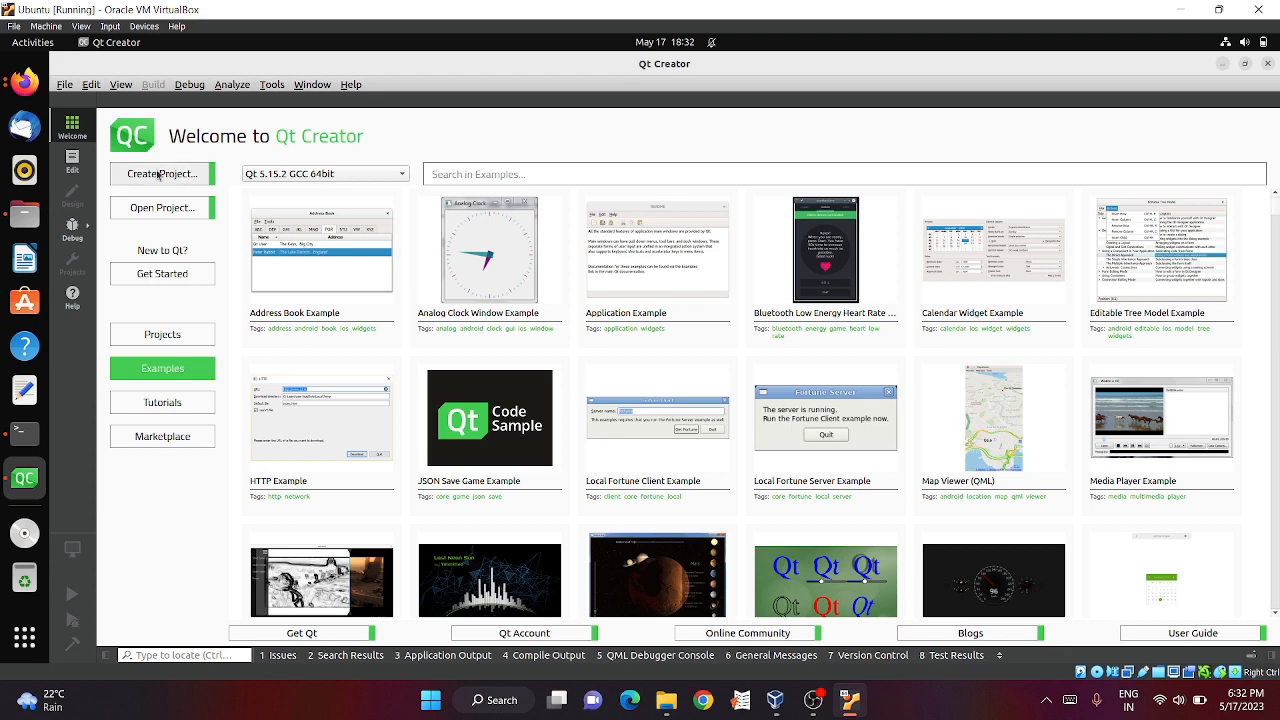
- Start a new project using the Qt Widgets Application template
left_click(162, 173)
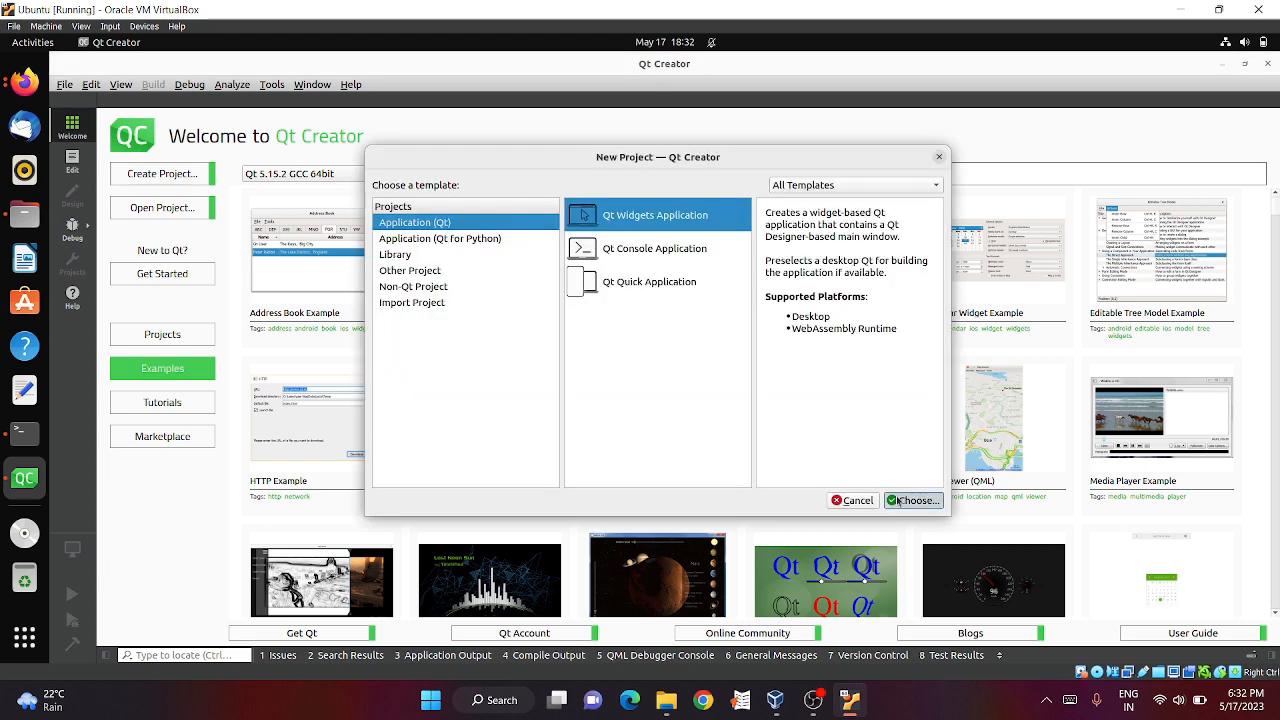
left_click(912, 500)
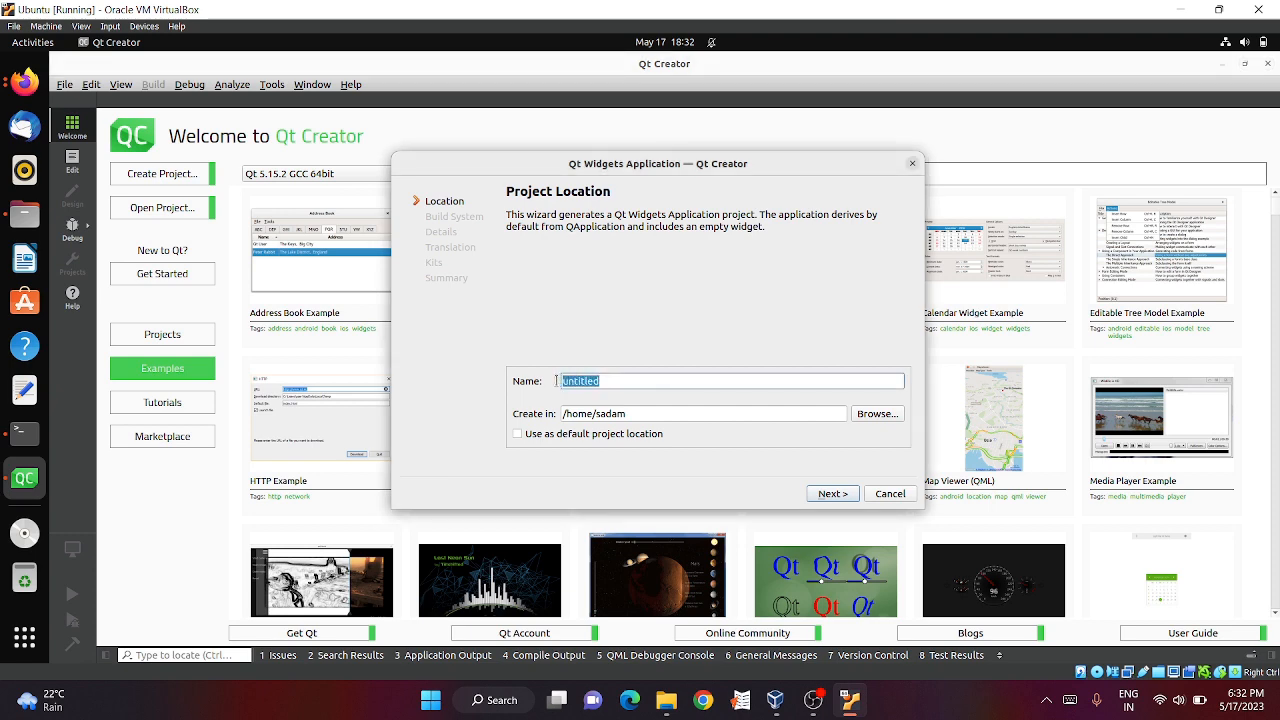
- Name the project 'test', keep qmake and MainWindow, no translation, and select the Desktop kit
type("test")
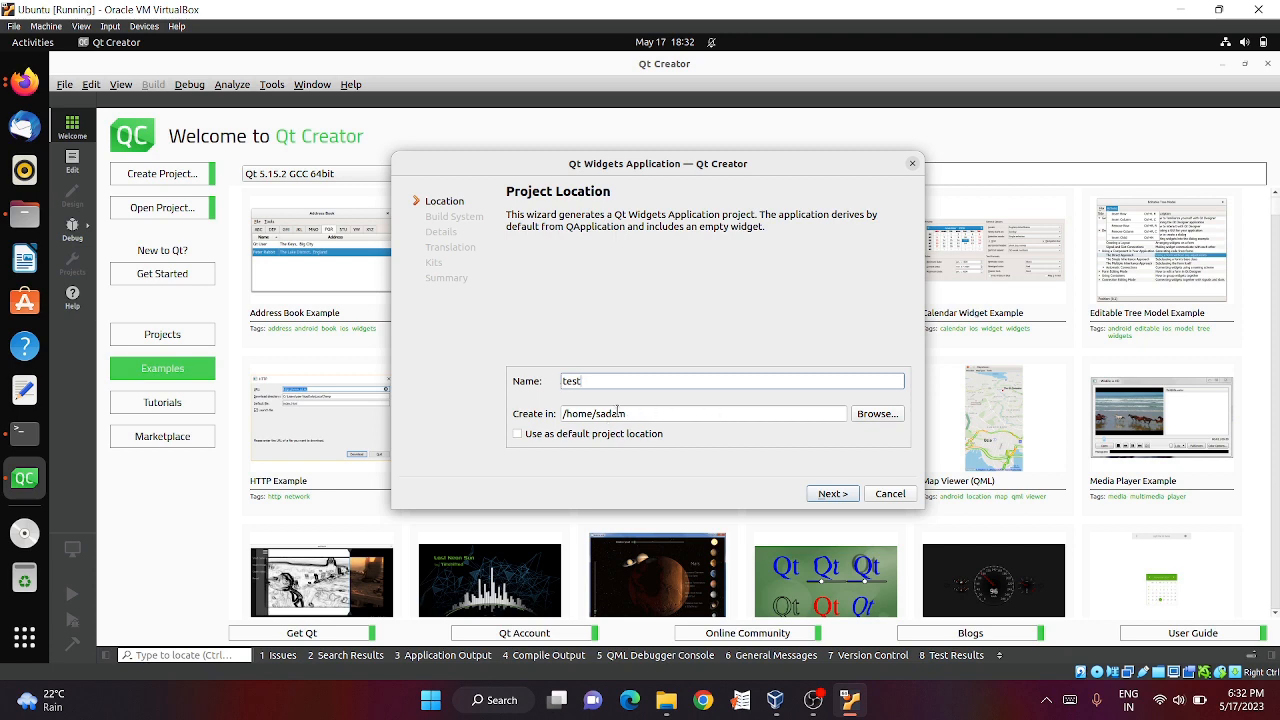
left_click(832, 493)
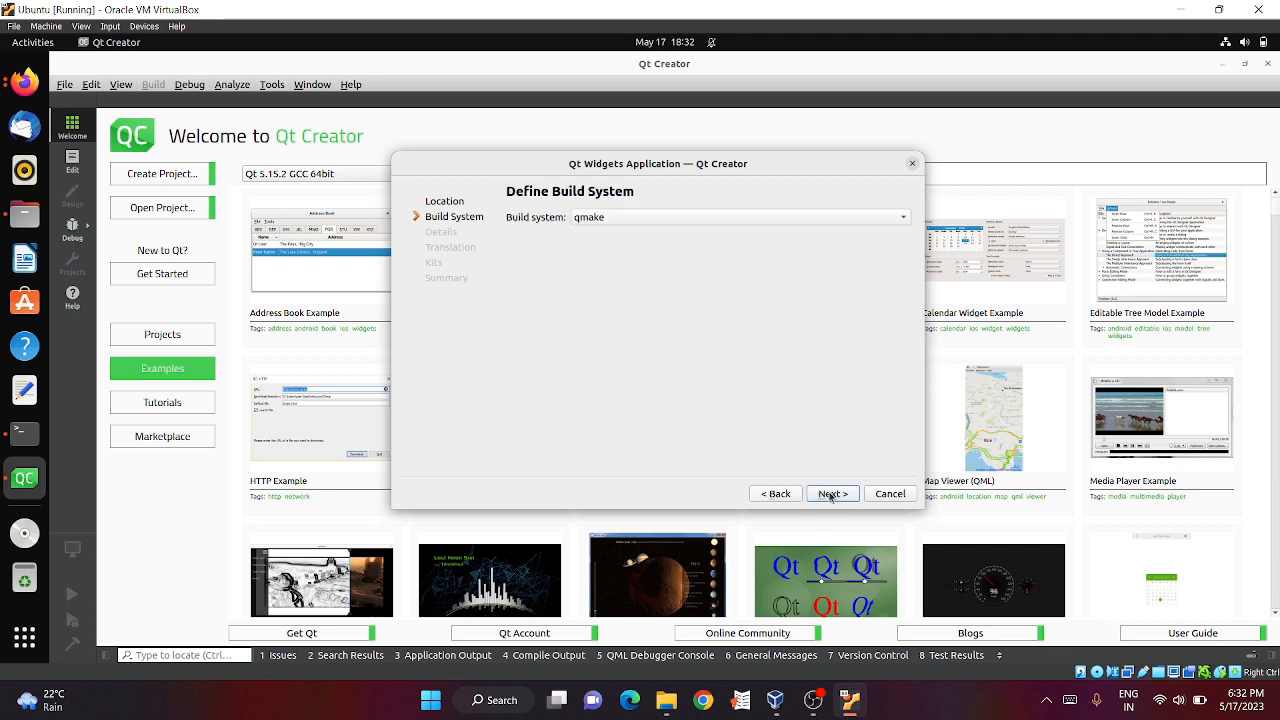
mouse_move(815, 222)
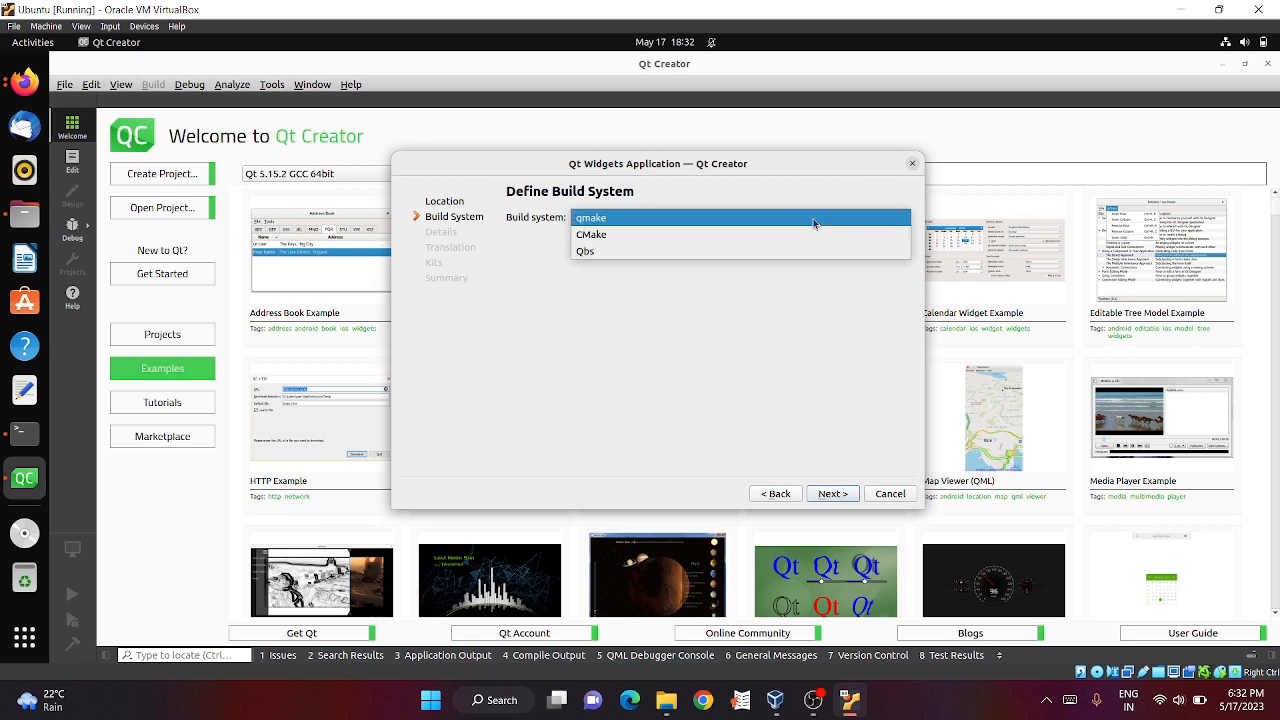
left_click(589, 217)
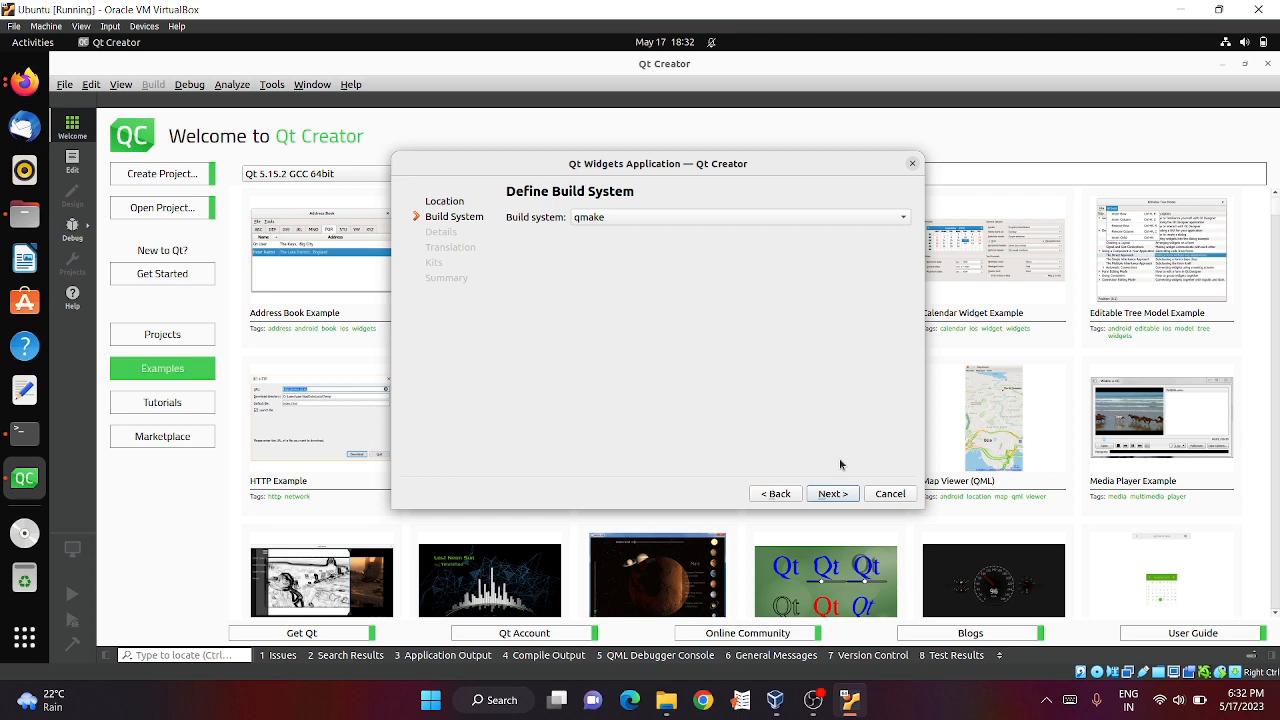
left_click(832, 493)
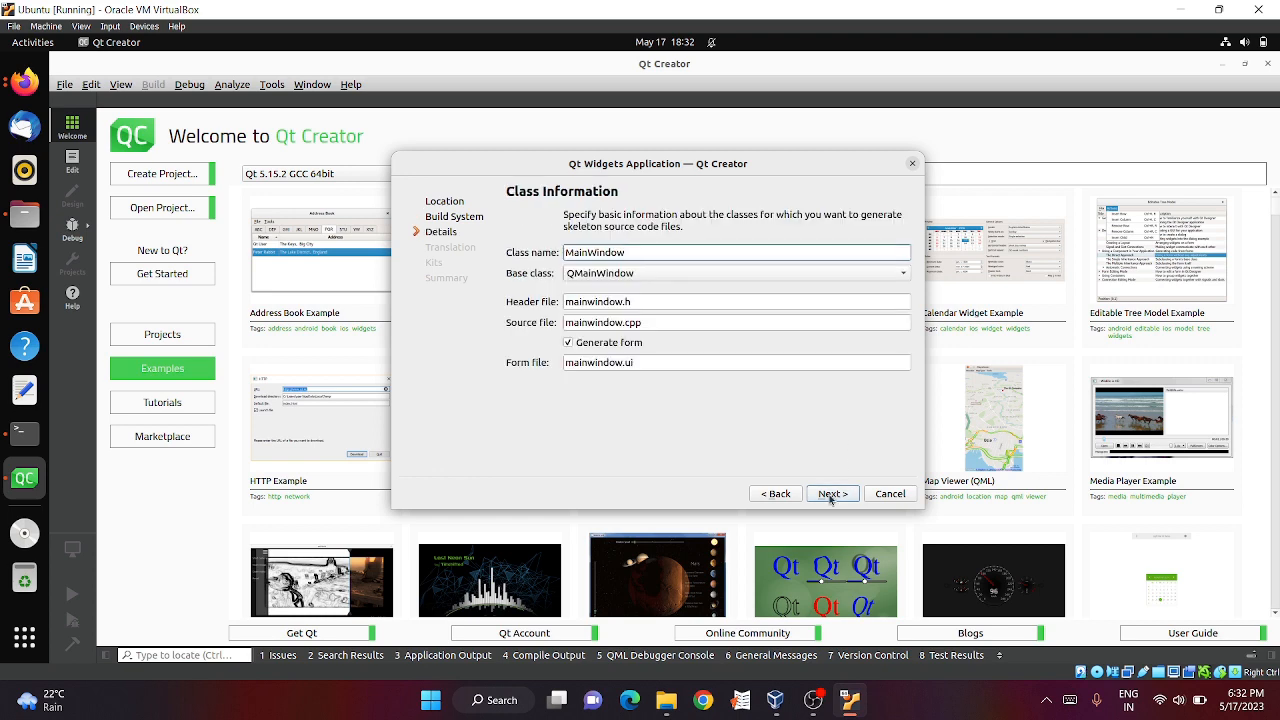
left_click(832, 493)
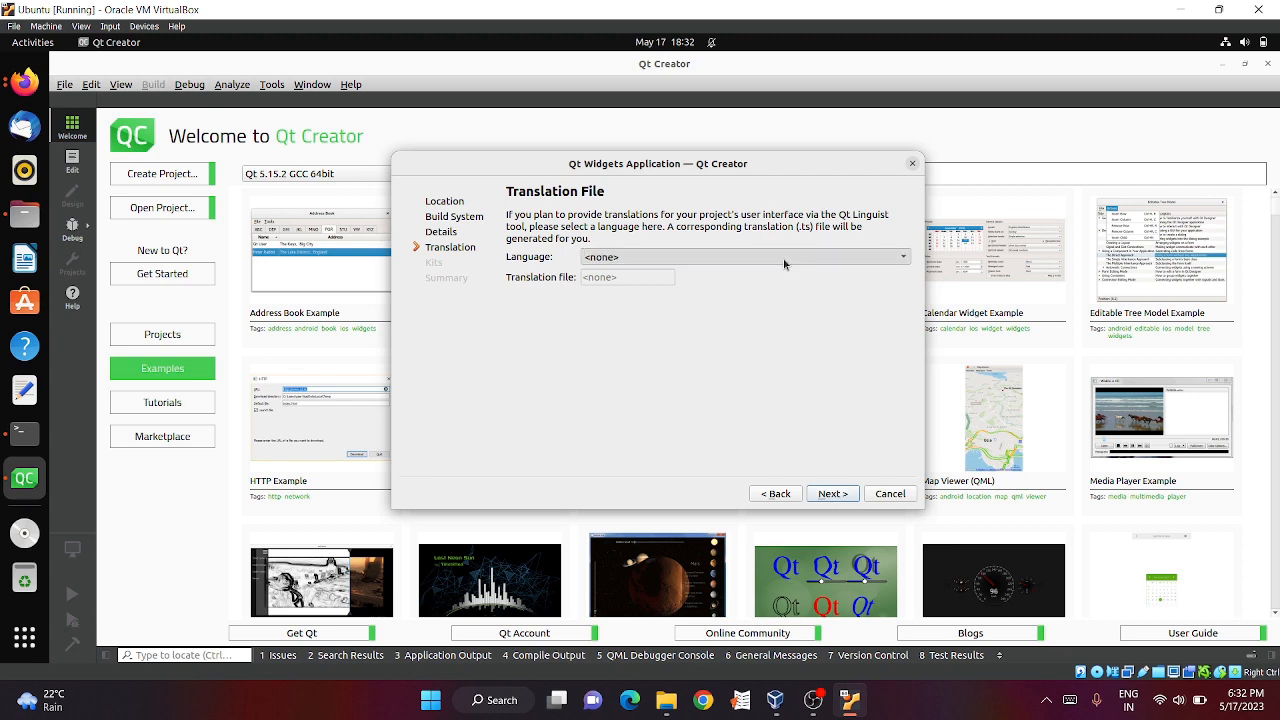
mouse_move(487, 411)
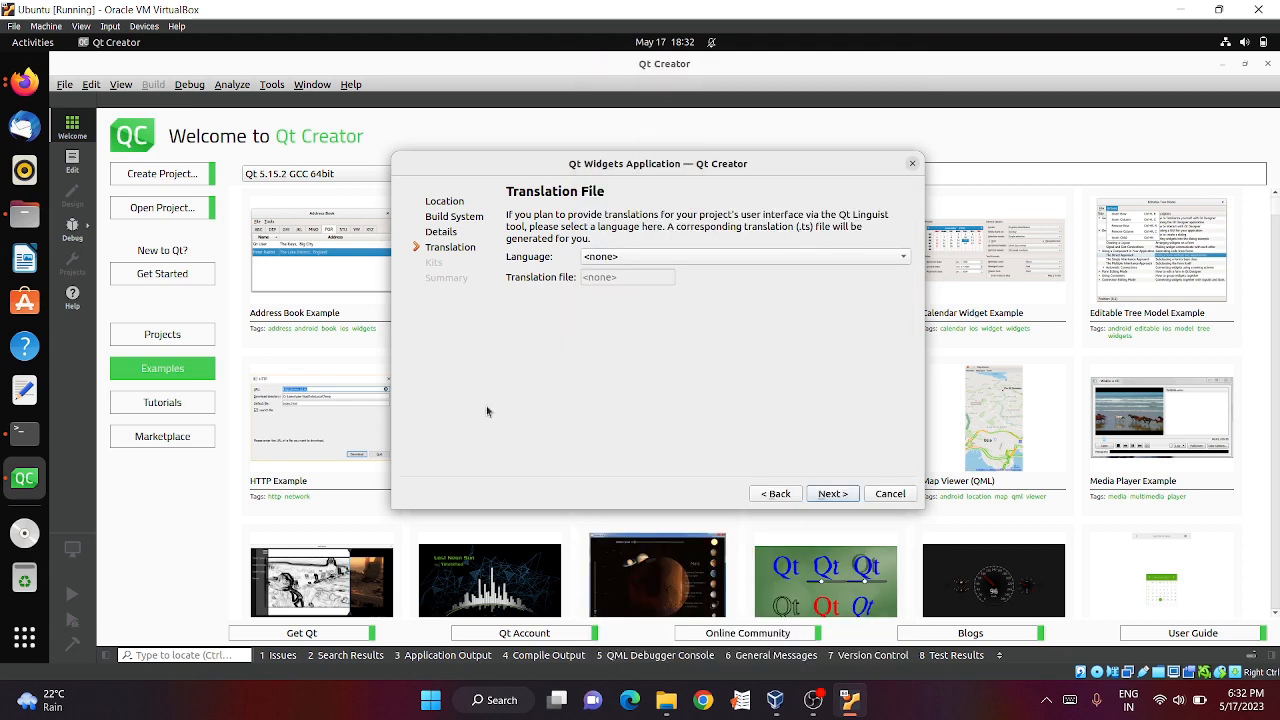
left_click(831, 493)
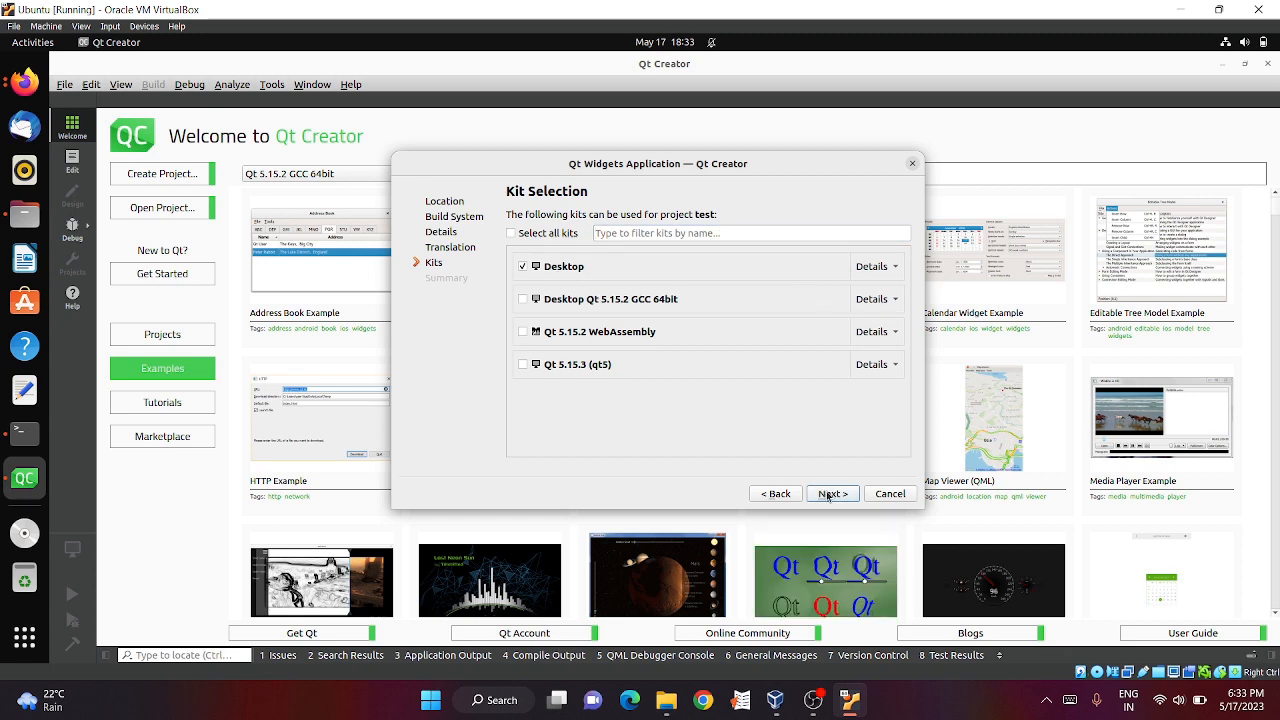
left_click(889, 493)
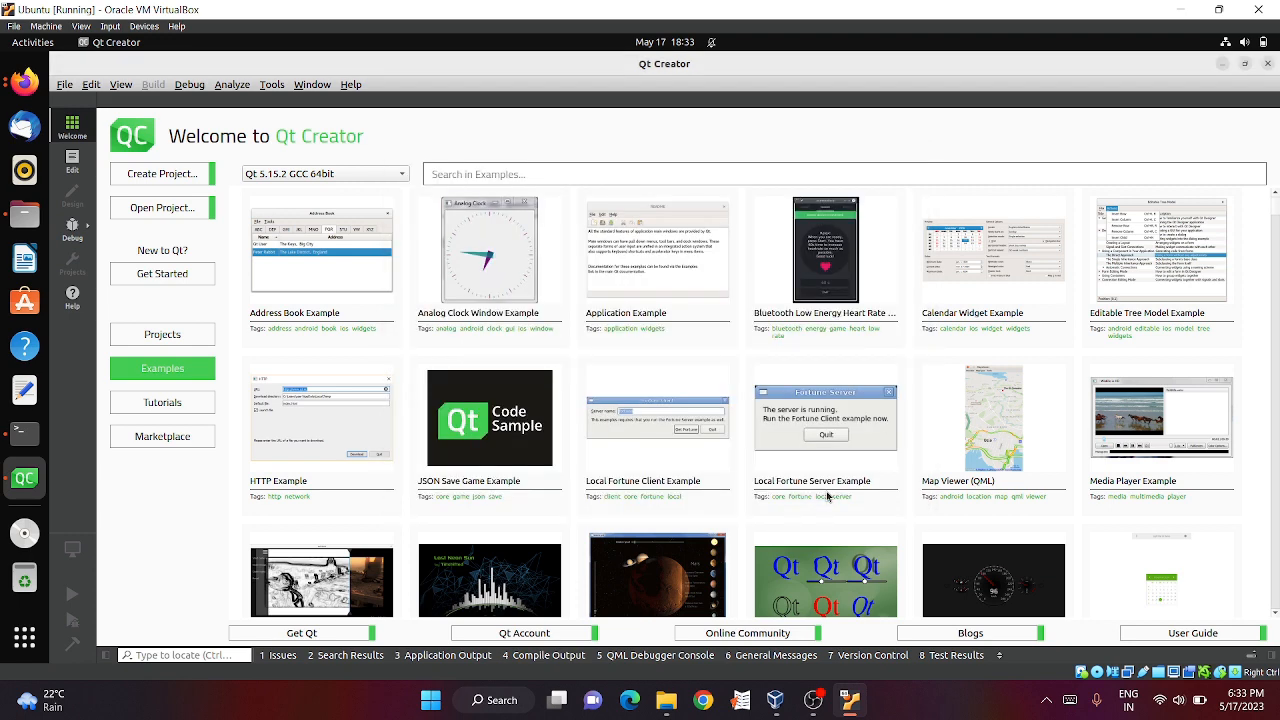